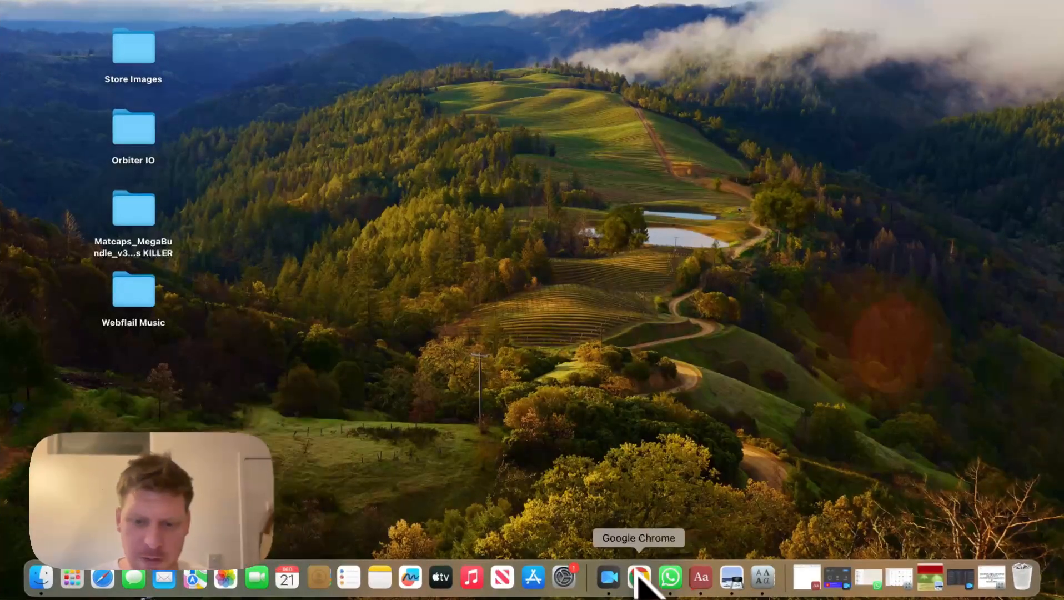
# Step: Open Chrome, view the Demo file, then return to the Spline Home file list
pyautogui.click(639, 578)
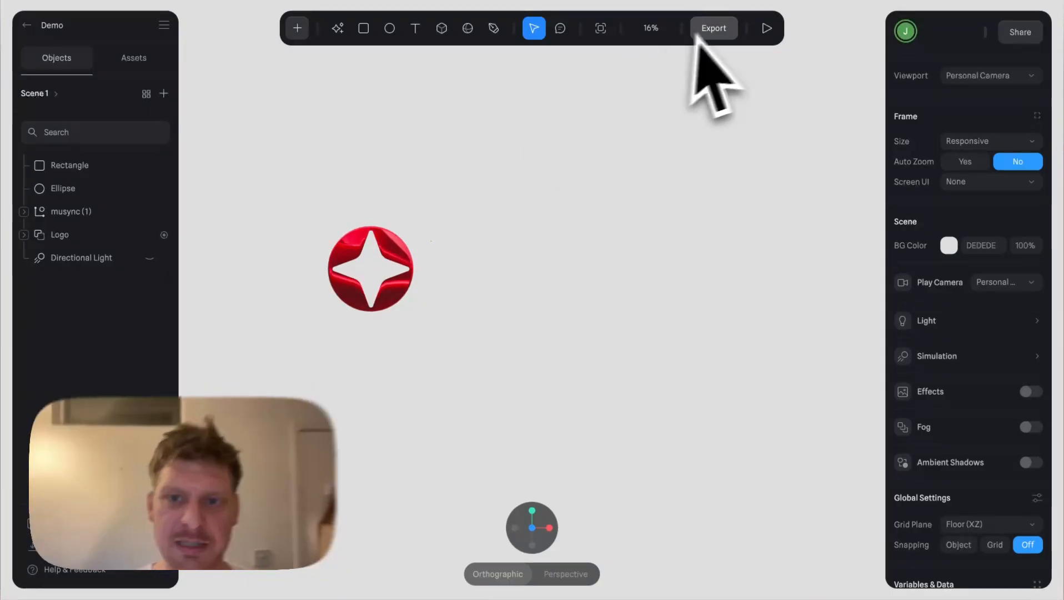
pyautogui.click(714, 28)
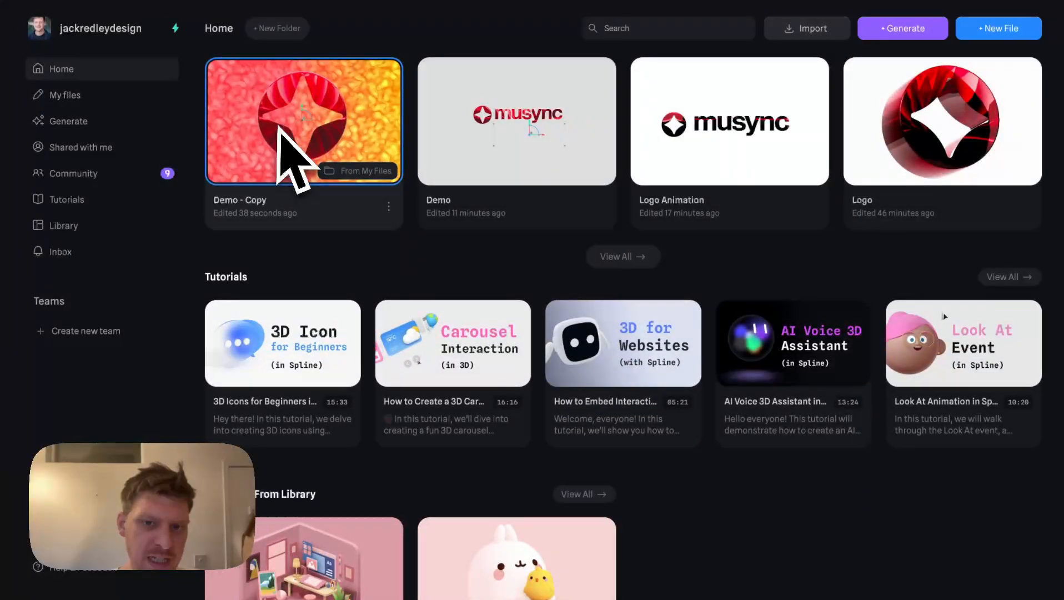
# Step: Open Demo - Copy, delete the textured Rectangle backdrop, and set BG Color to FFFFFF
pyautogui.doubleClick(304, 120)
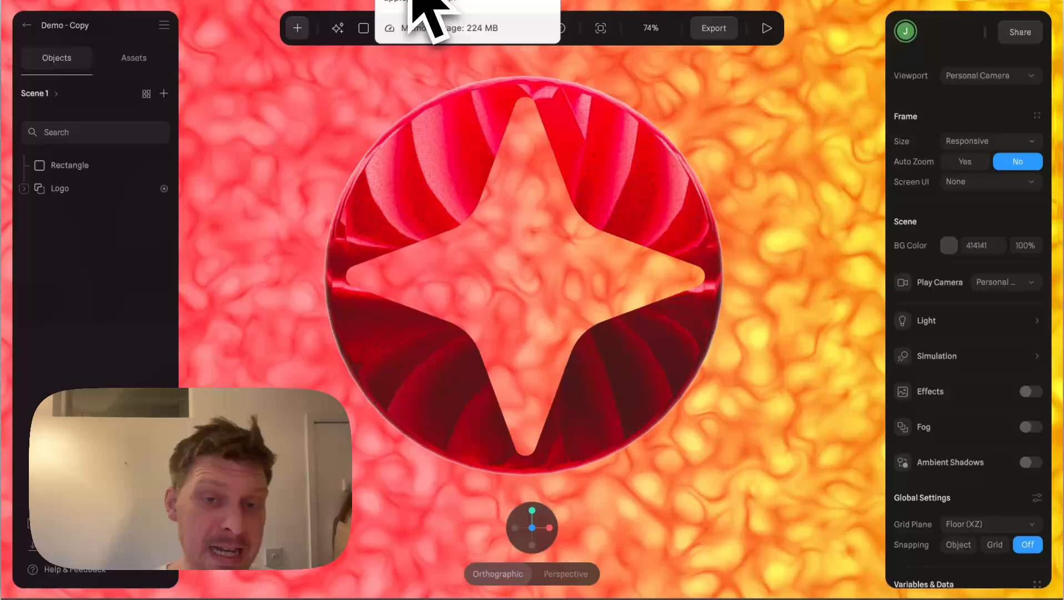
pyautogui.click(68, 165)
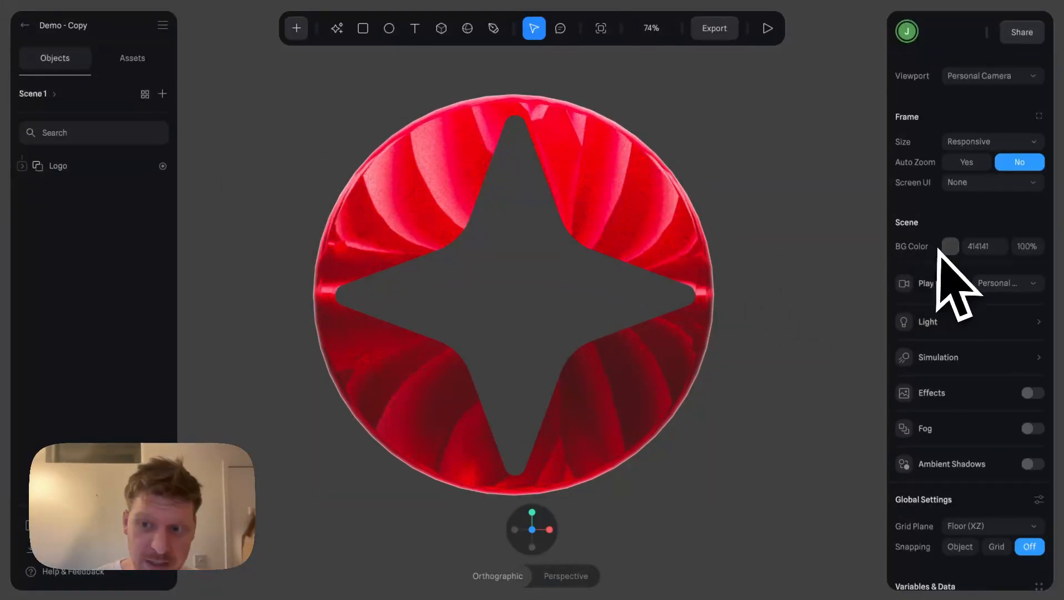
pyautogui.click(951, 246)
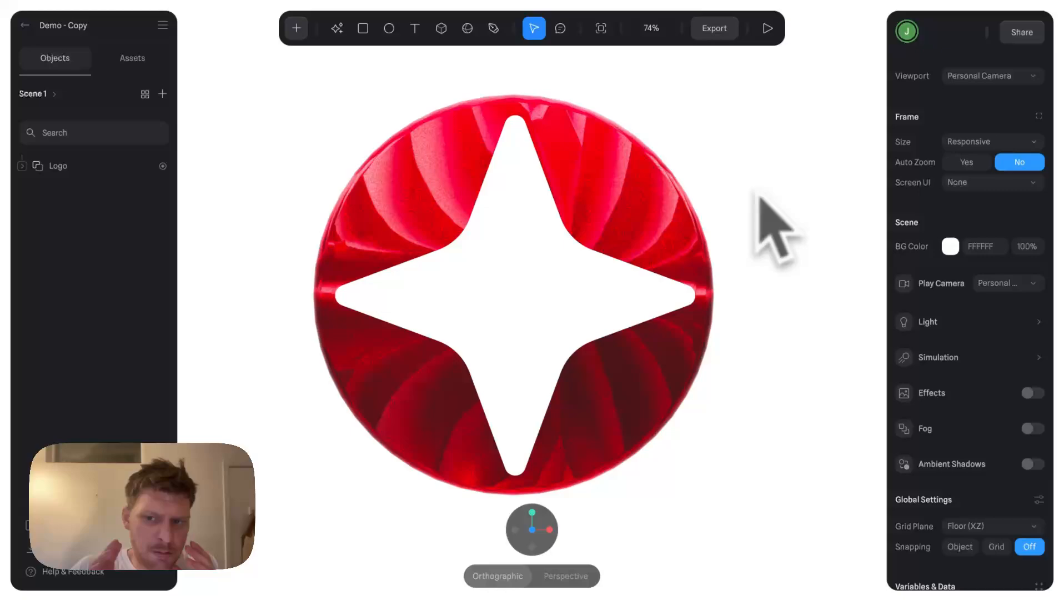
pyautogui.moveTo(767, 223)
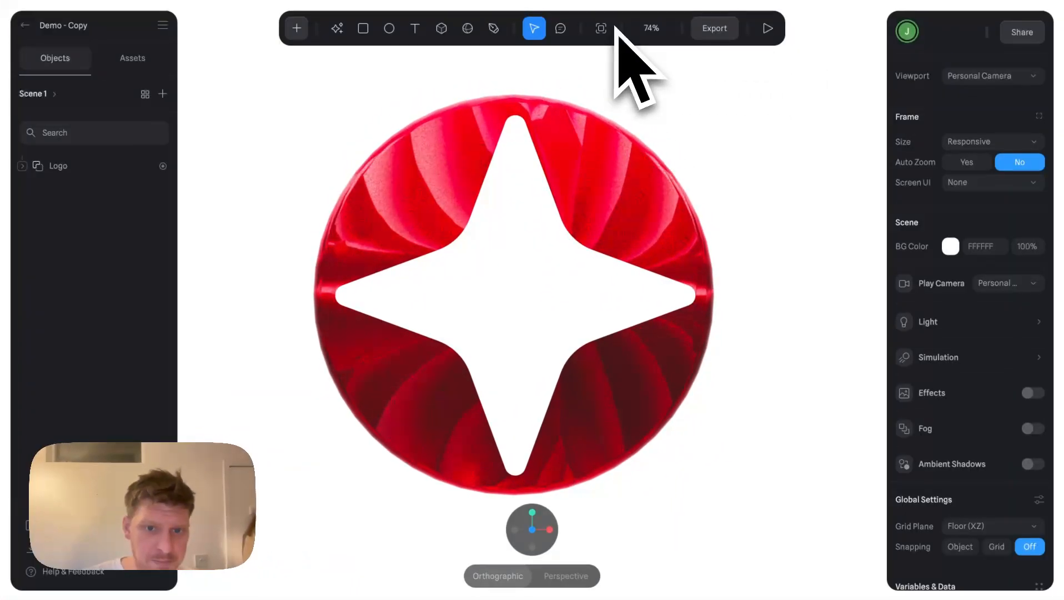
pyautogui.moveTo(101, 135)
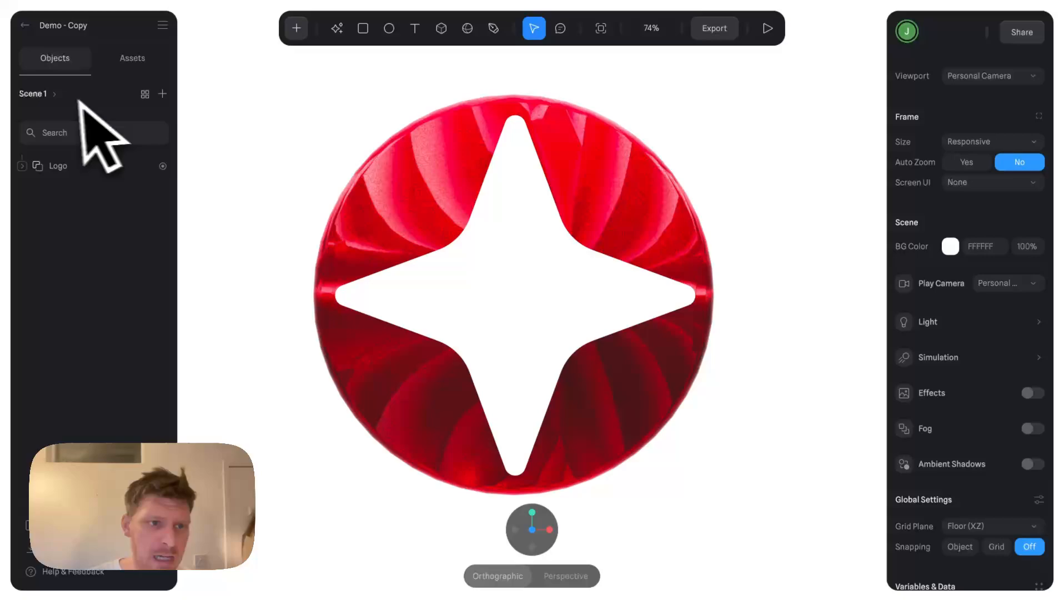
# Step: Try the Responsive and 1080 square frame presets, then settle on FullHD portrait 1080×1920
pyautogui.click(34, 94)
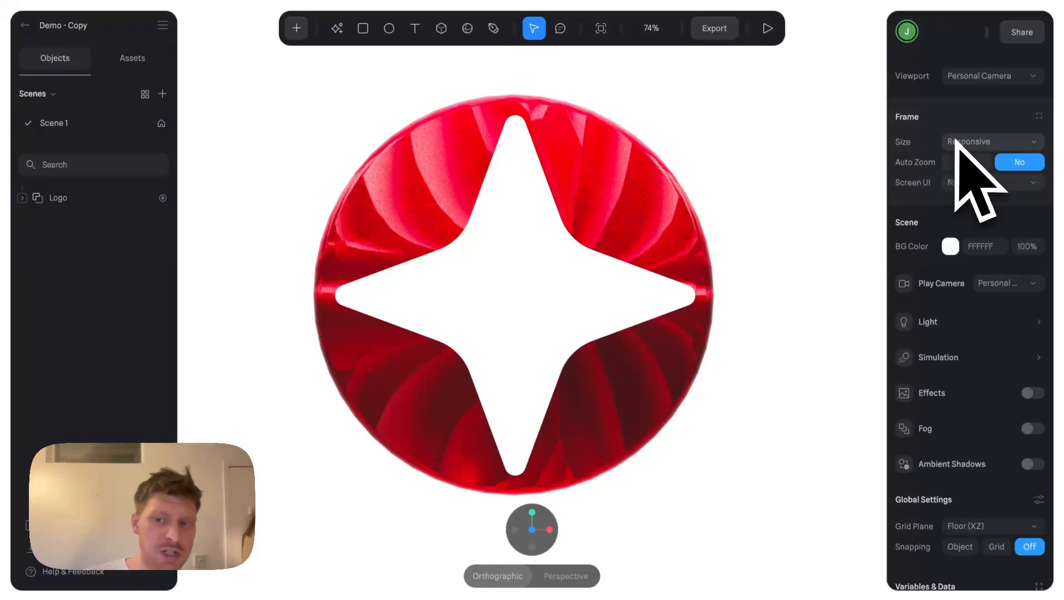
pyautogui.click(991, 141)
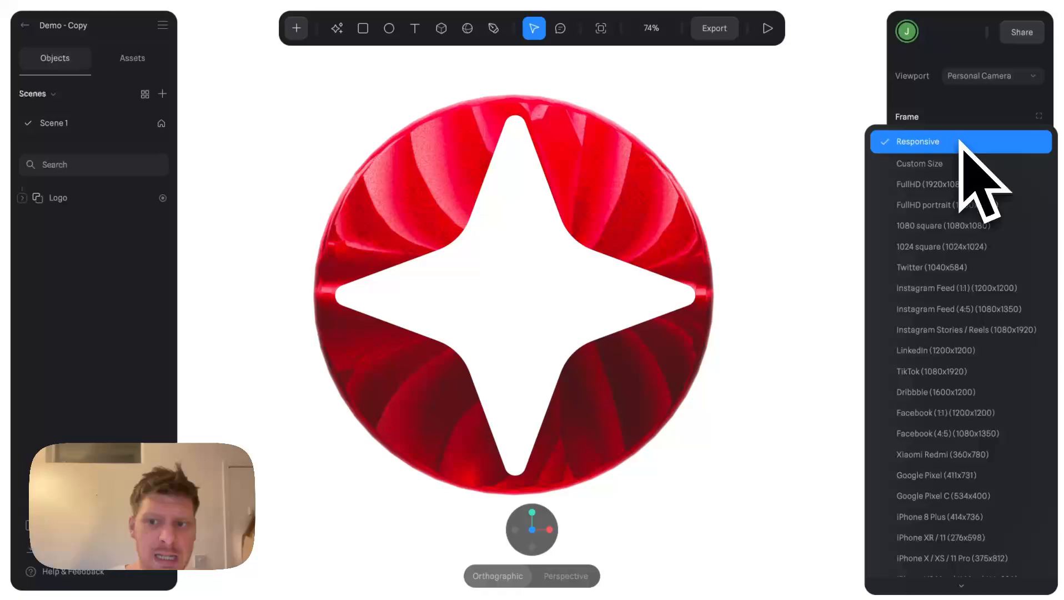
pyautogui.click(919, 141)
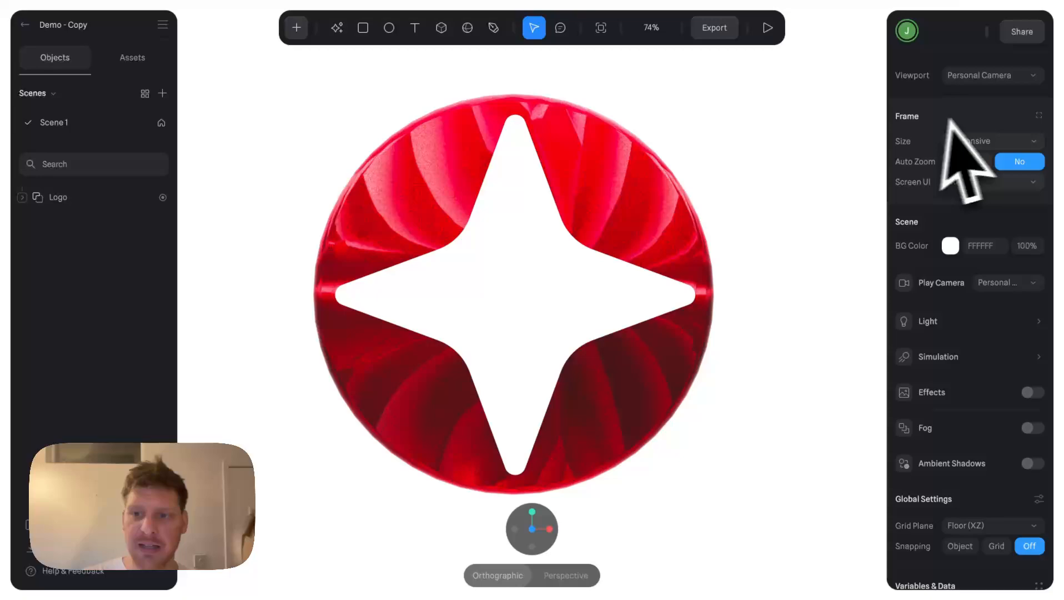
pyautogui.click(988, 140)
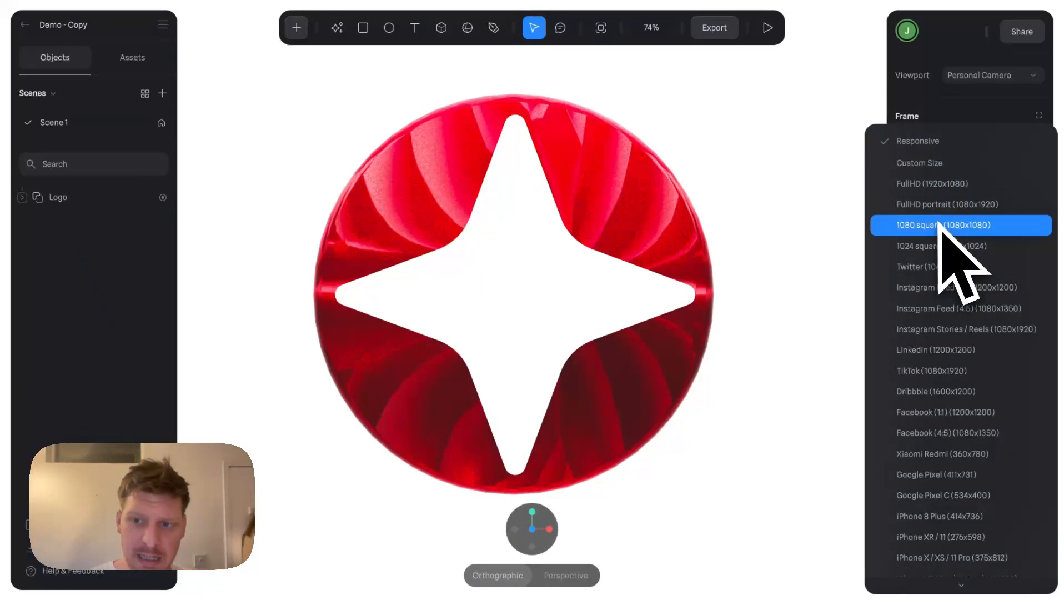
pyautogui.click(960, 224)
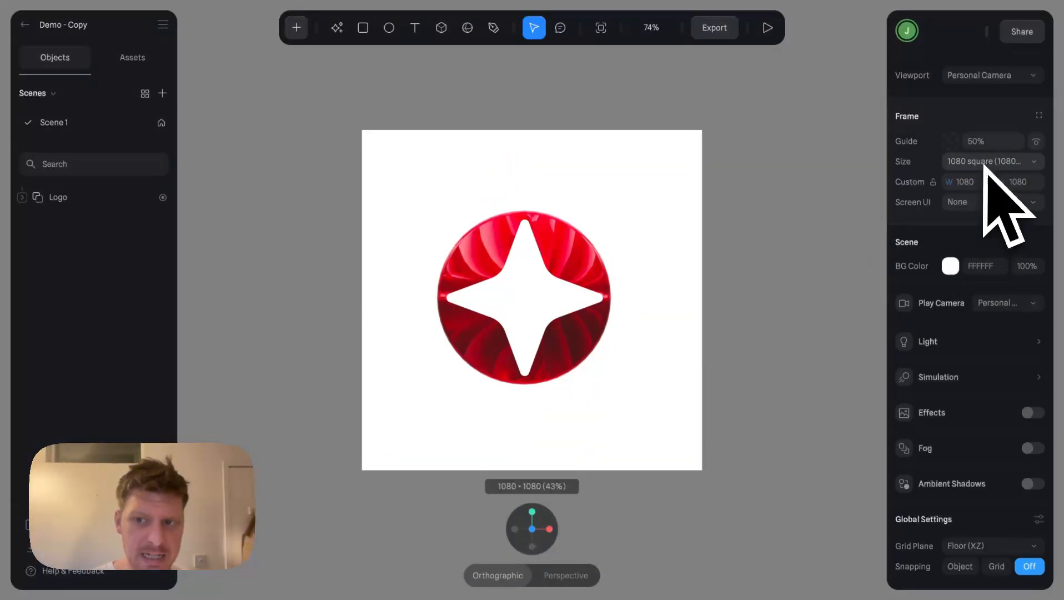
pyautogui.click(989, 161)
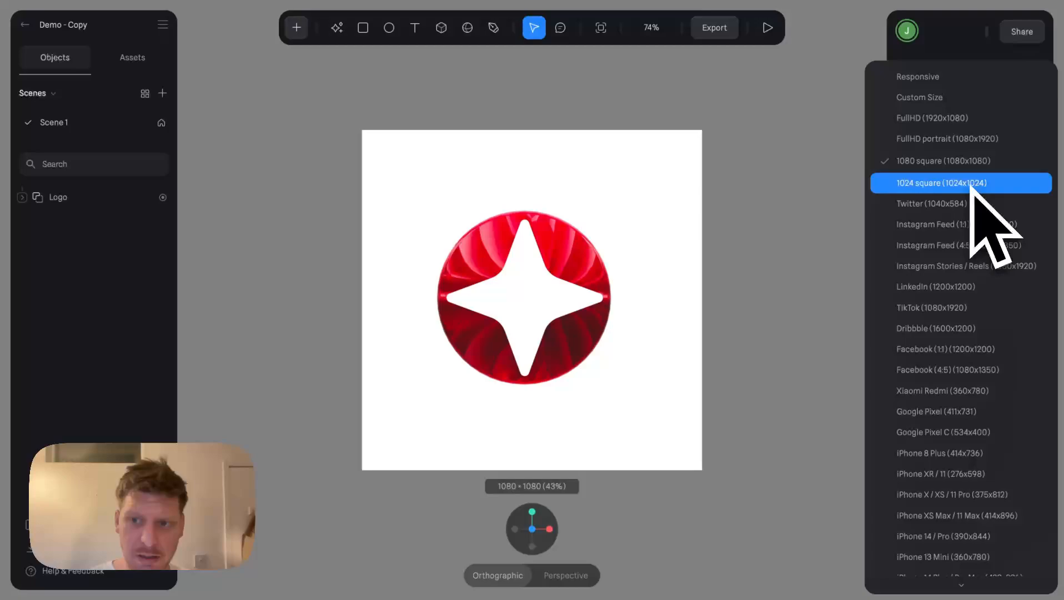
pyautogui.click(947, 138)
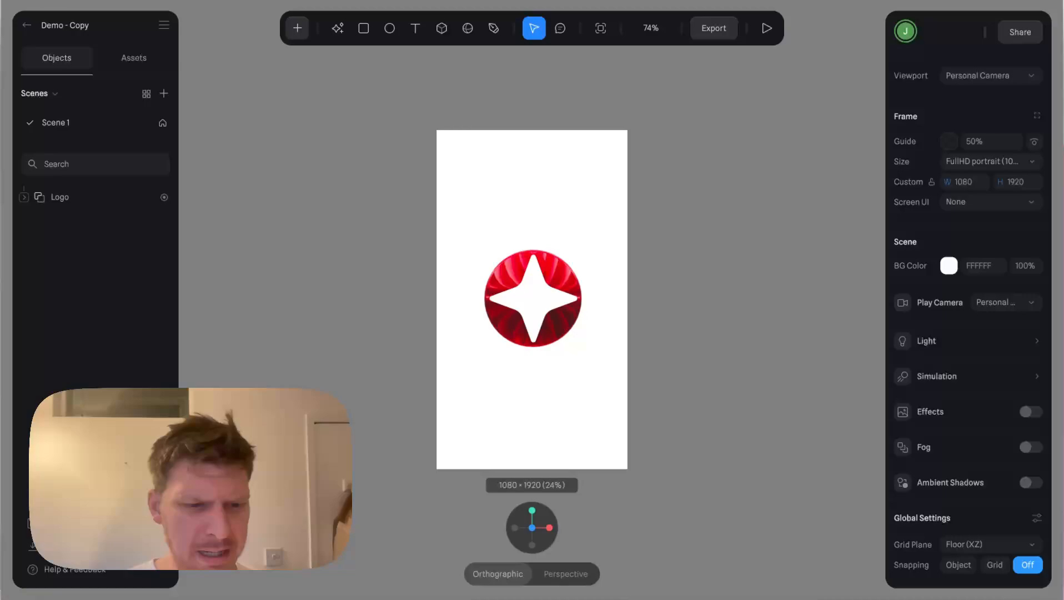
# Step: Zoom the logo to 252% and give the scene a deep red D11519 background
pyautogui.click(532, 299)
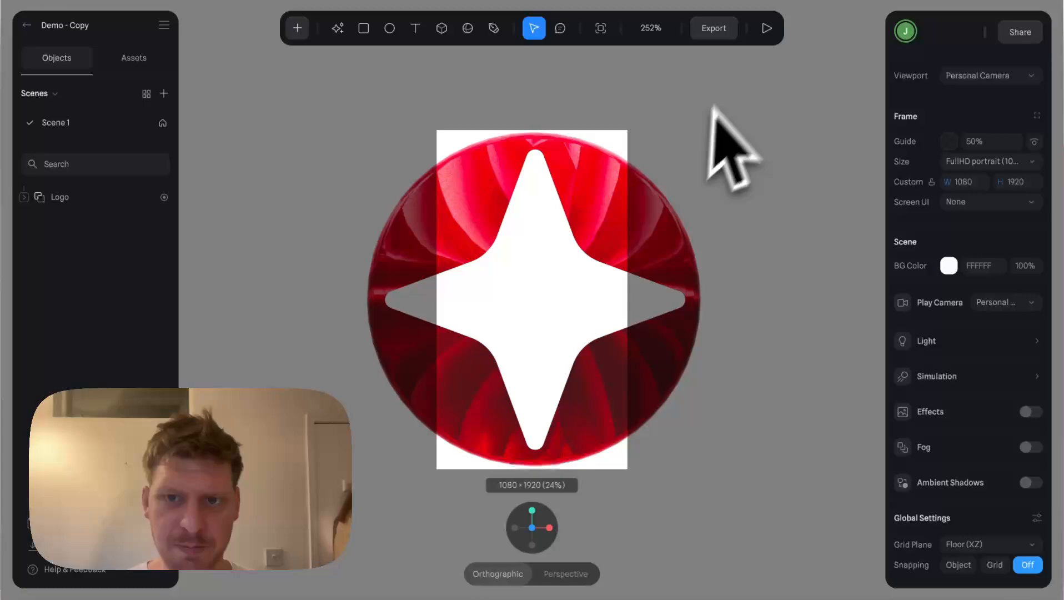
pyautogui.click(767, 28)
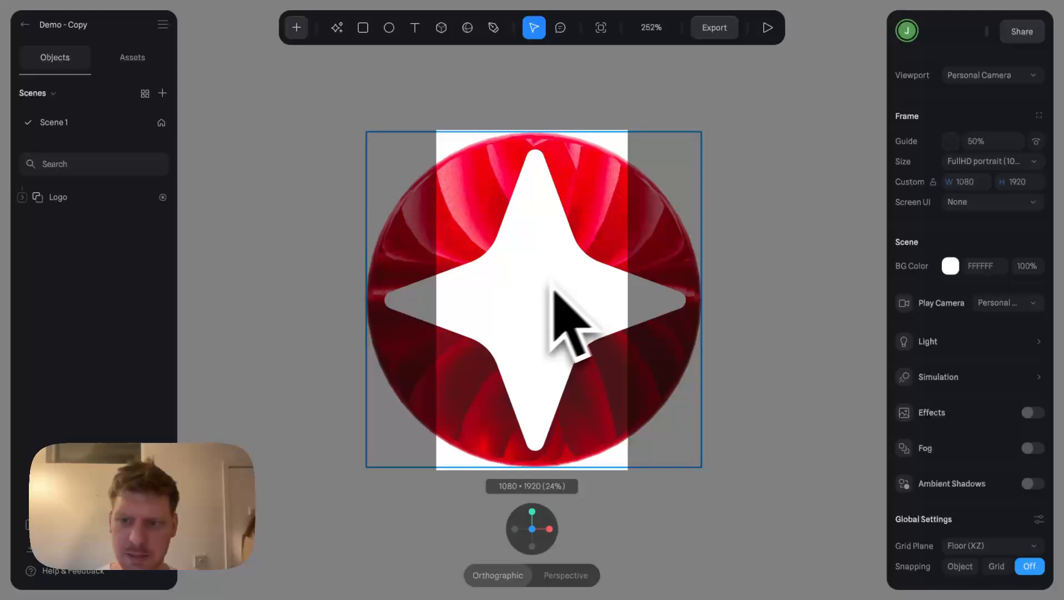
pyautogui.click(951, 266)
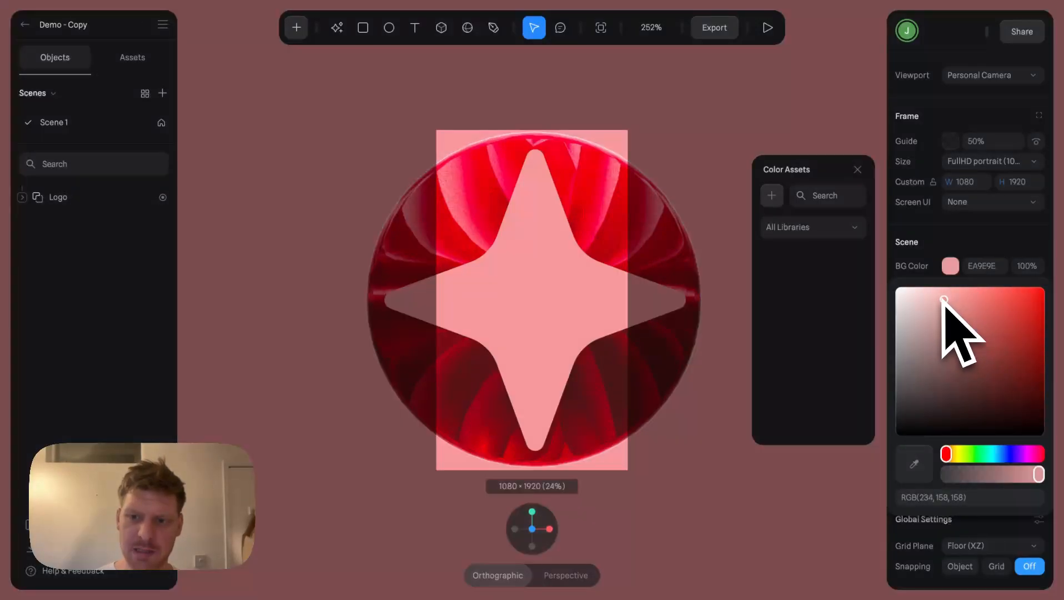
pyautogui.moveTo(941, 301); pyautogui.dragTo(1008, 383)
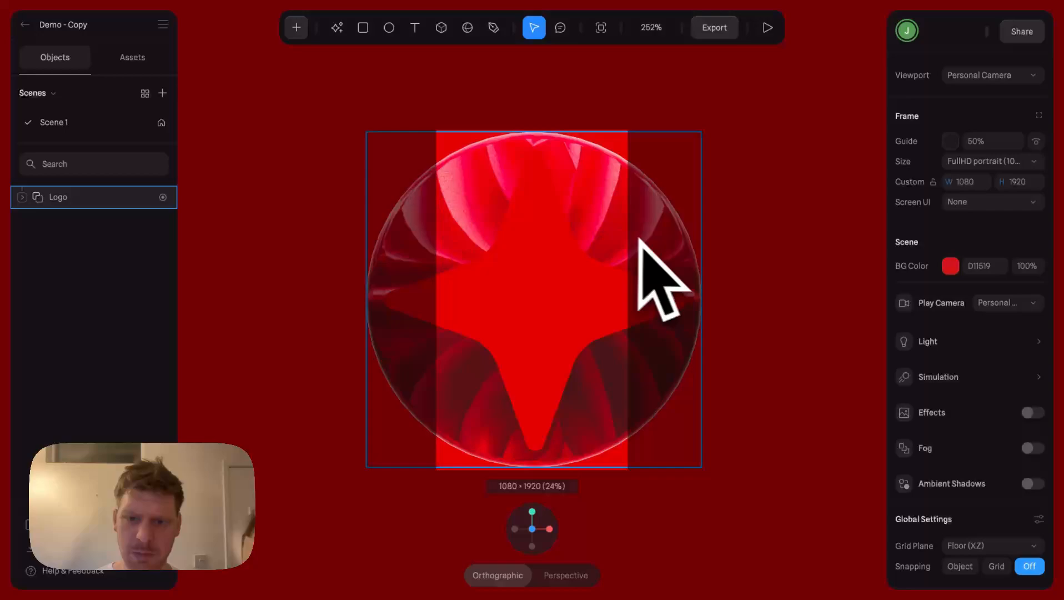
pyautogui.click(951, 266)
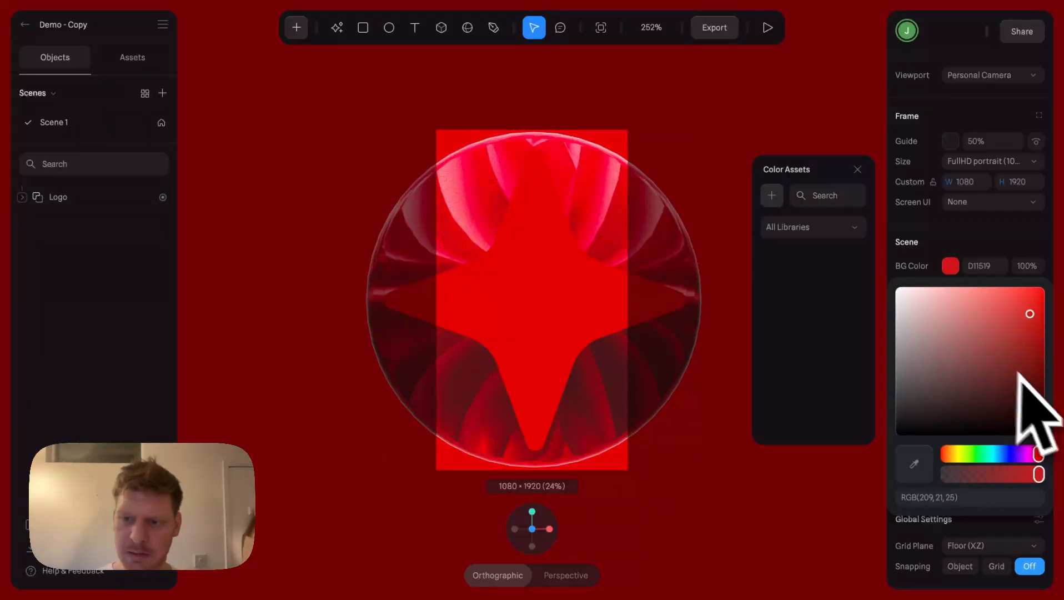
pyautogui.moveTo(1030, 313); pyautogui.dragTo(1025, 400)
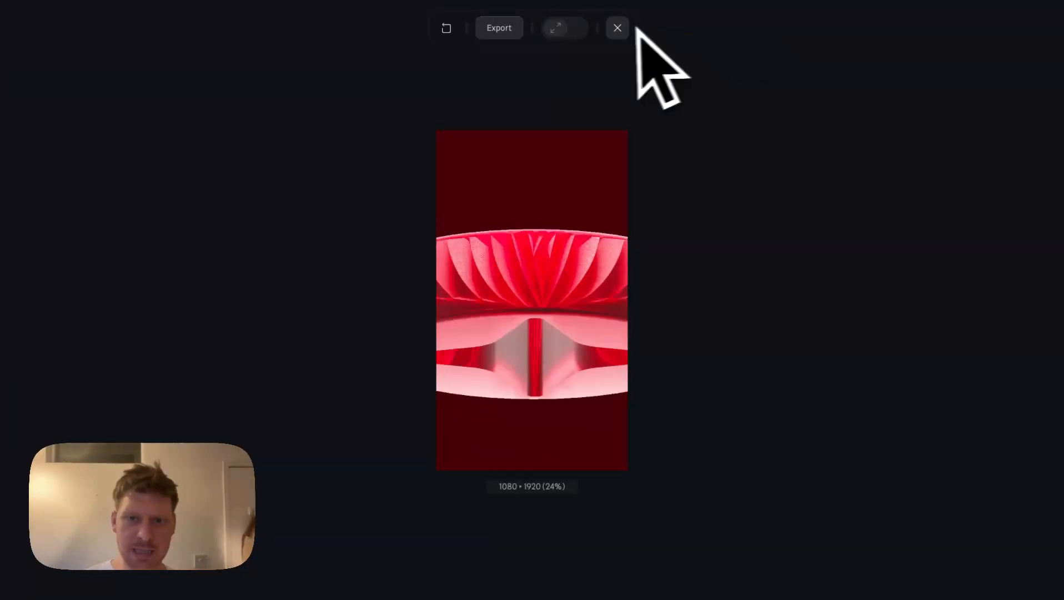
# Step: Exit the preview and publish the dark 3E0809 version to the scene's public URL
pyautogui.click(617, 28)
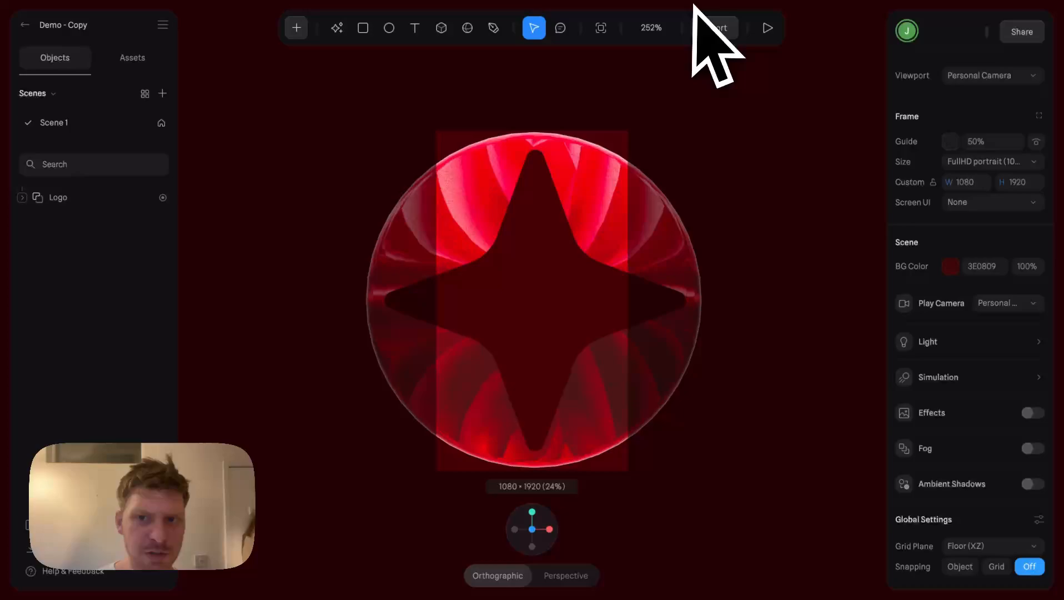
pyautogui.click(714, 27)
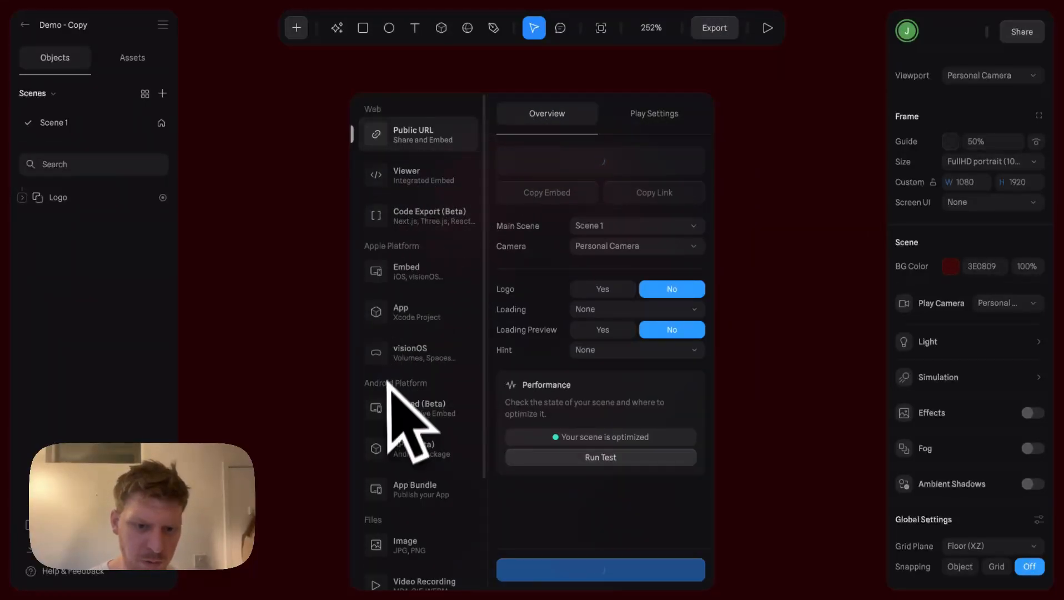
pyautogui.click(423, 444)
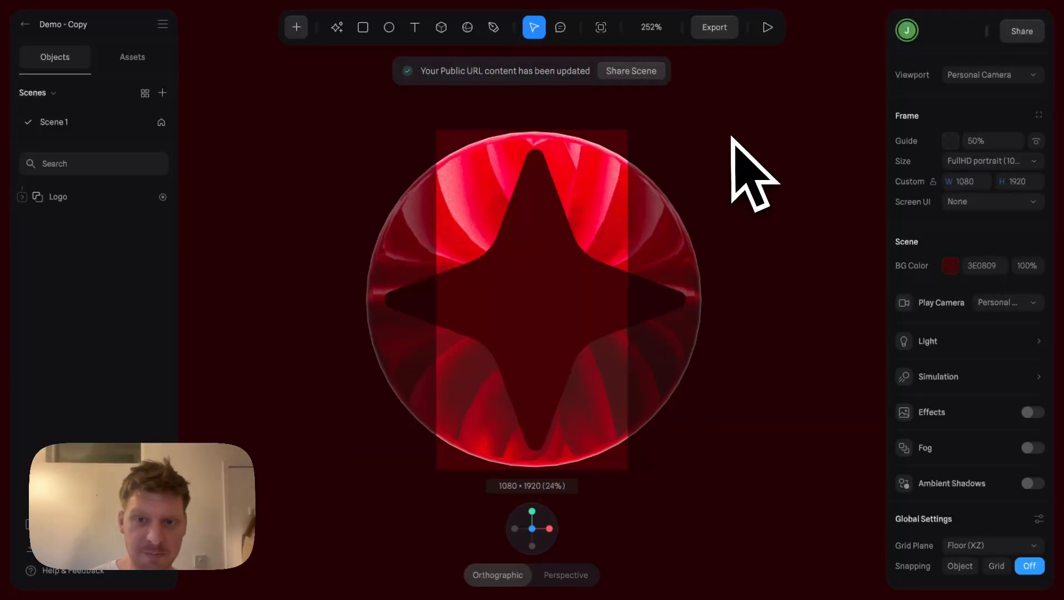
pyautogui.click(58, 197)
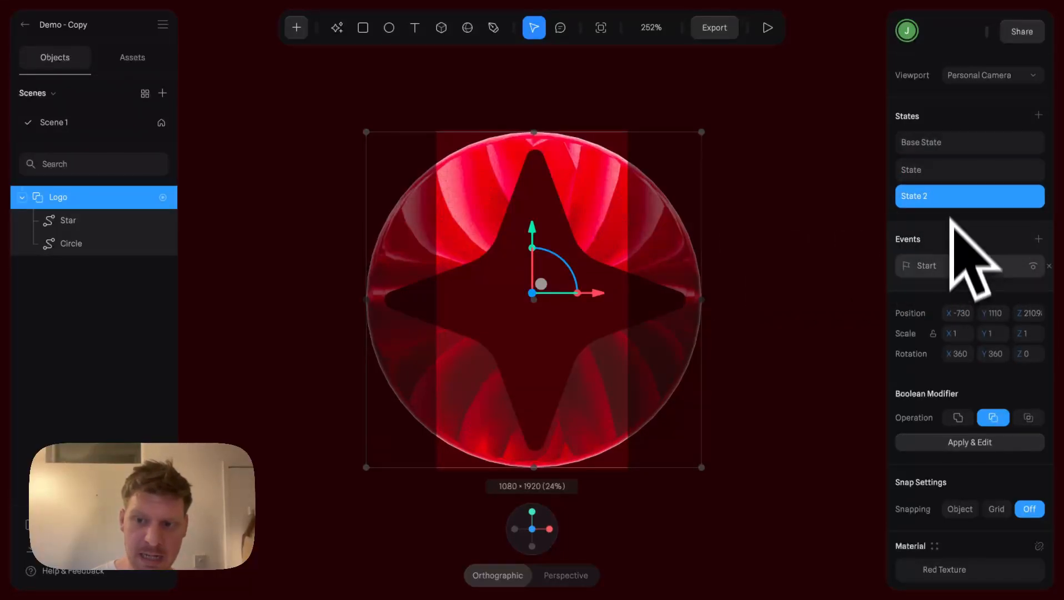
pyautogui.click(926, 266)
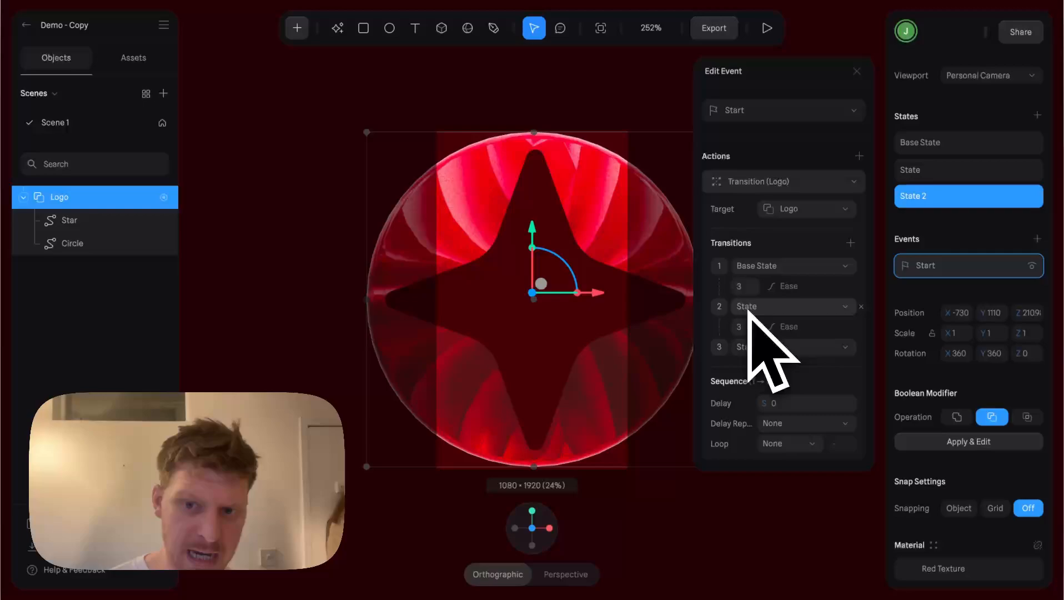
pyautogui.click(780, 346)
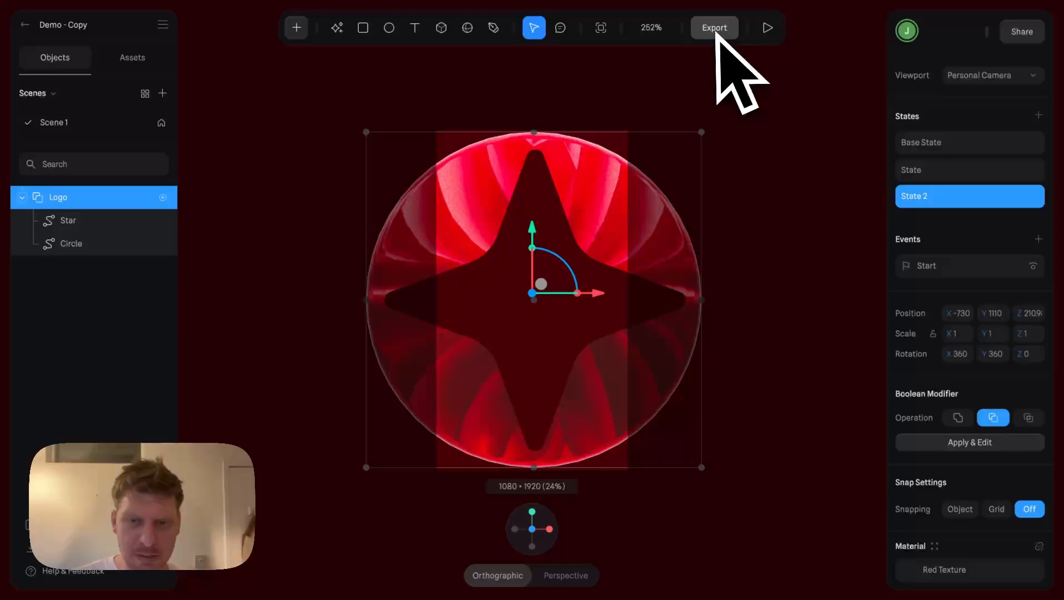
pyautogui.click(714, 27)
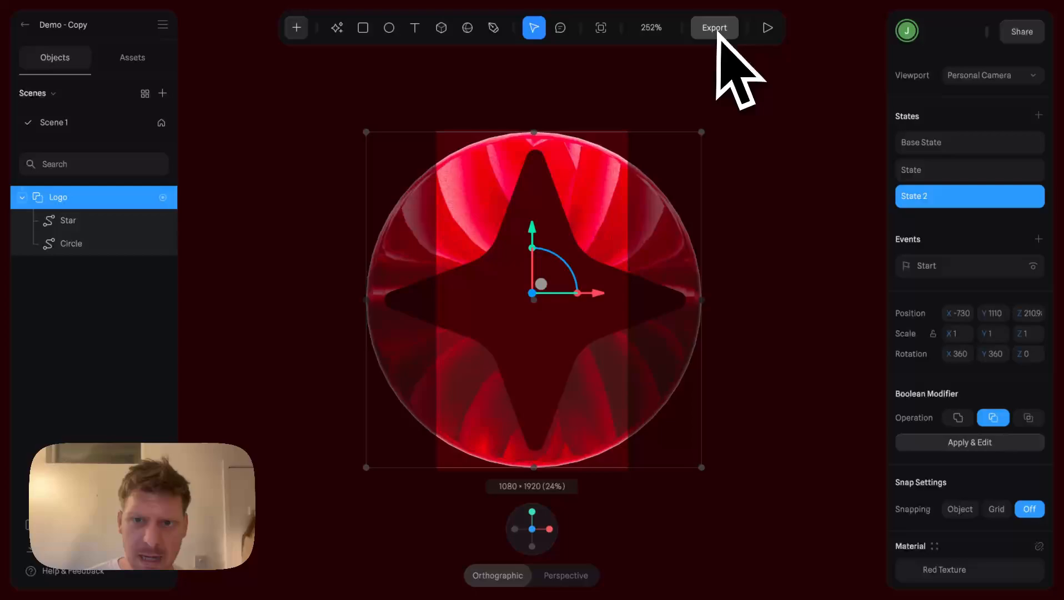
# Step: Set the Video Recording export to MP4 with a fixed 6-second duration and start the recorder
pyautogui.click(713, 27)
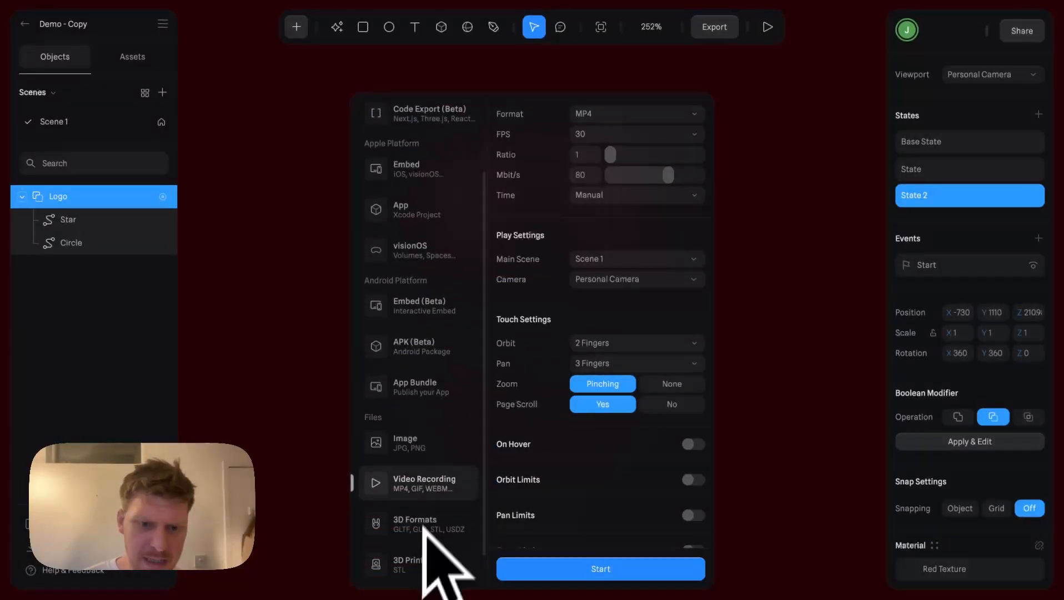
pyautogui.click(635, 195)
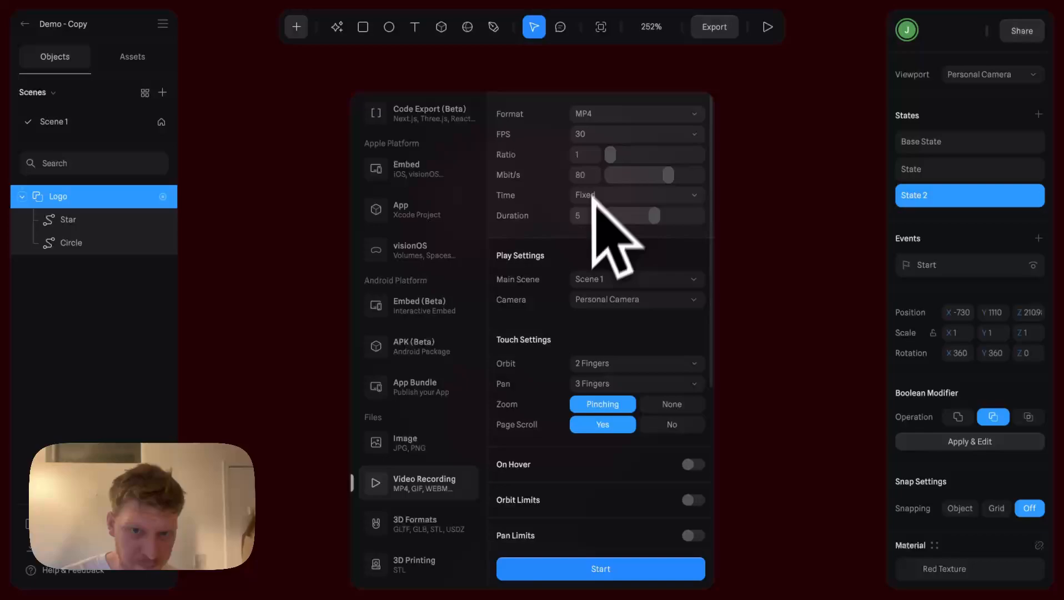
pyautogui.click(585, 215)
pyautogui.write('6')
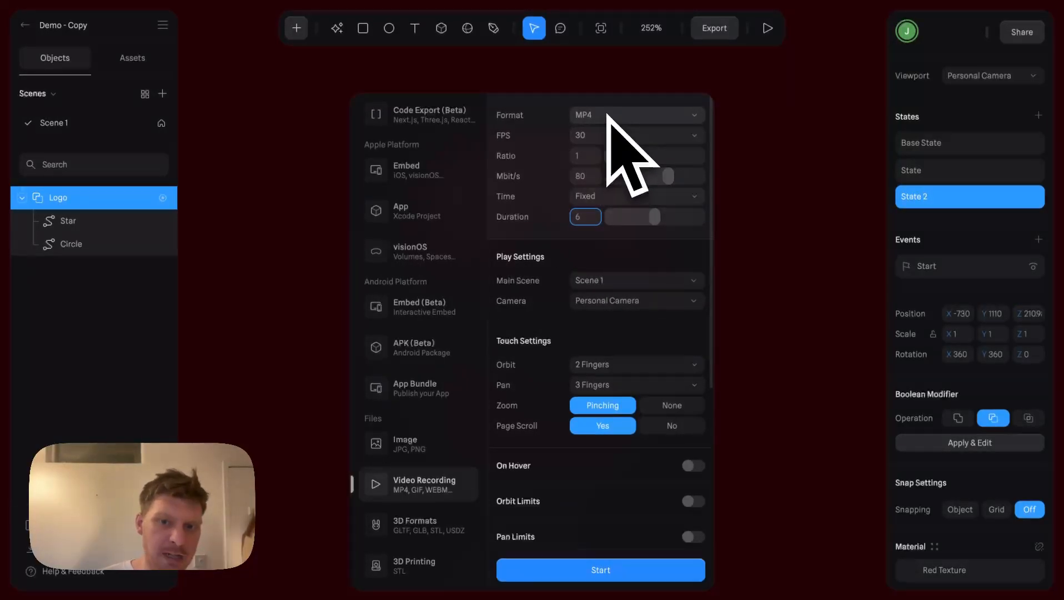
pyautogui.click(635, 113)
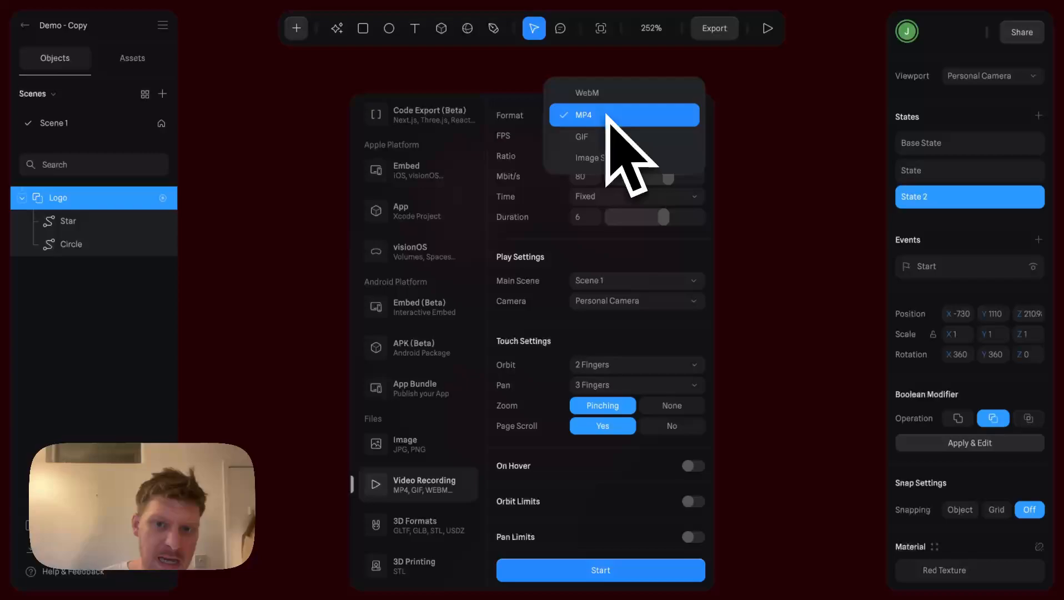
pyautogui.moveTo(625, 170)
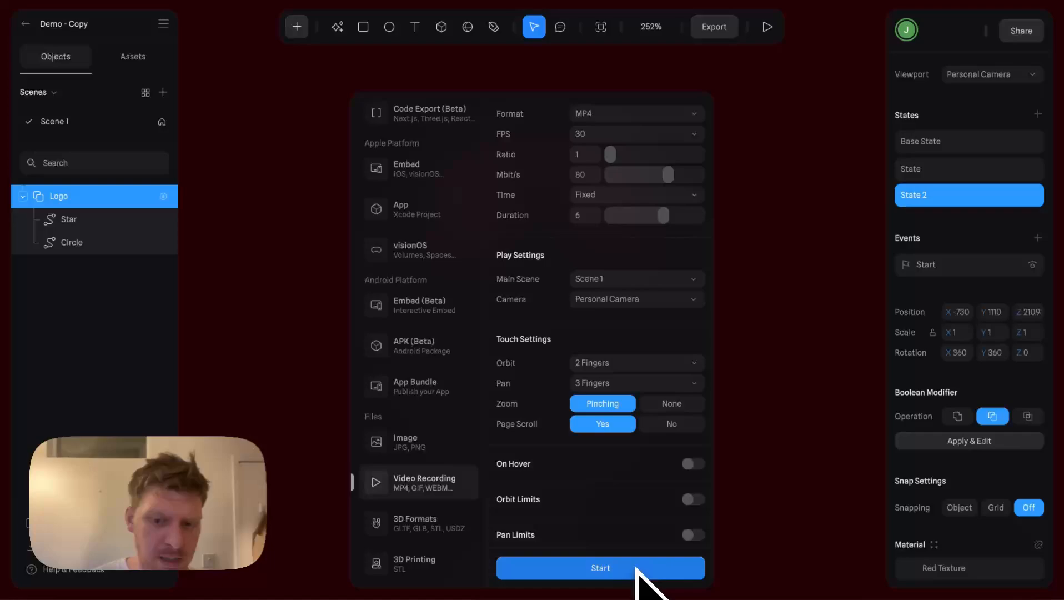
pyautogui.click(600, 569)
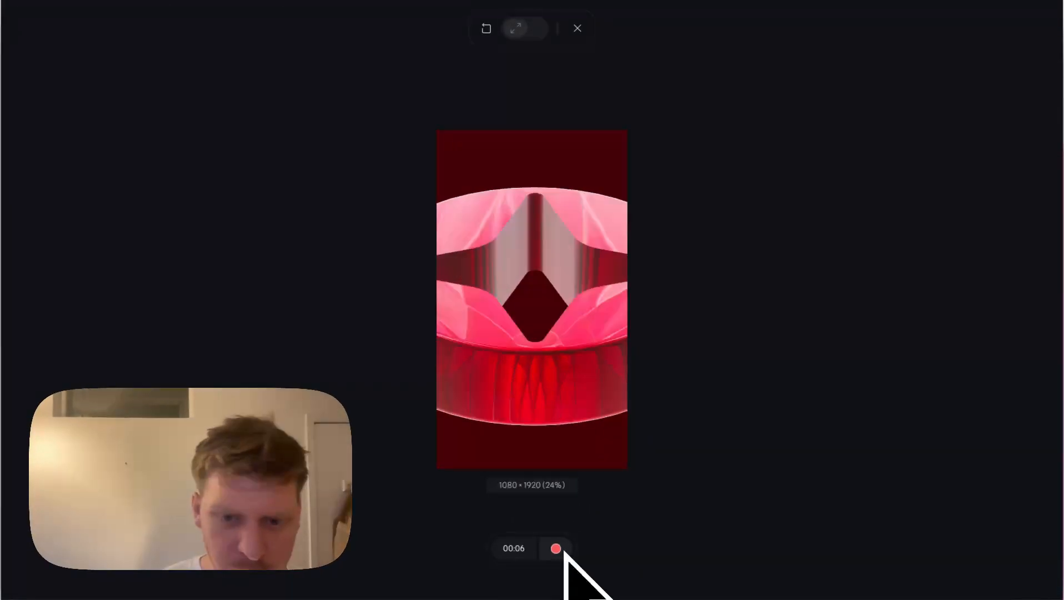
# Step: Record the six-second clip, producing a 59.7 MB demo-copy.mp4 in Downloads
pyautogui.click(556, 548)
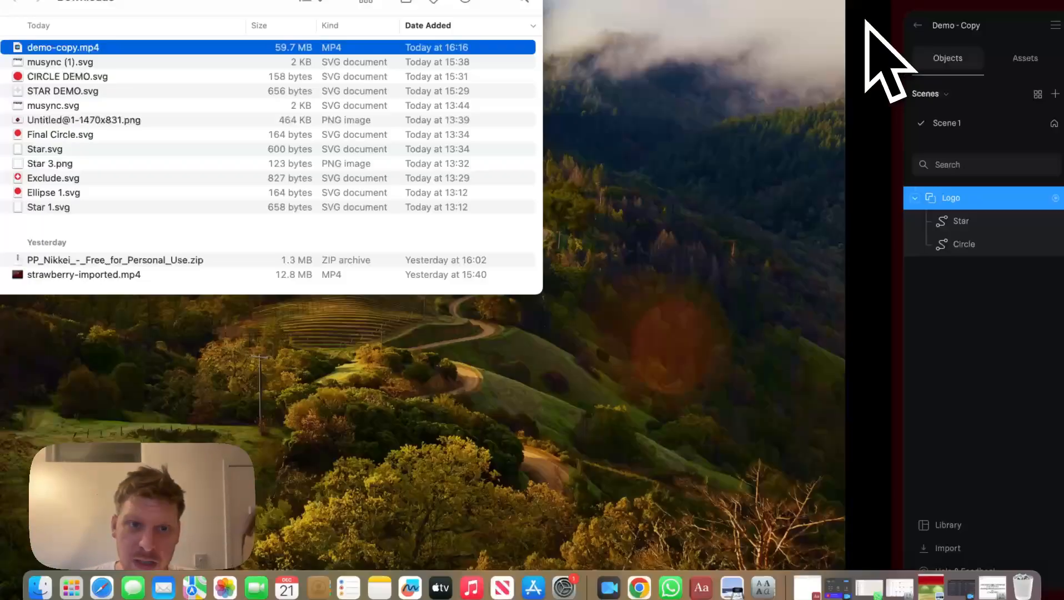
# Step: Right-click demo-copy.mp4 in Finder's Downloads list to inspect the recording
pyautogui.rightClick(63, 47)
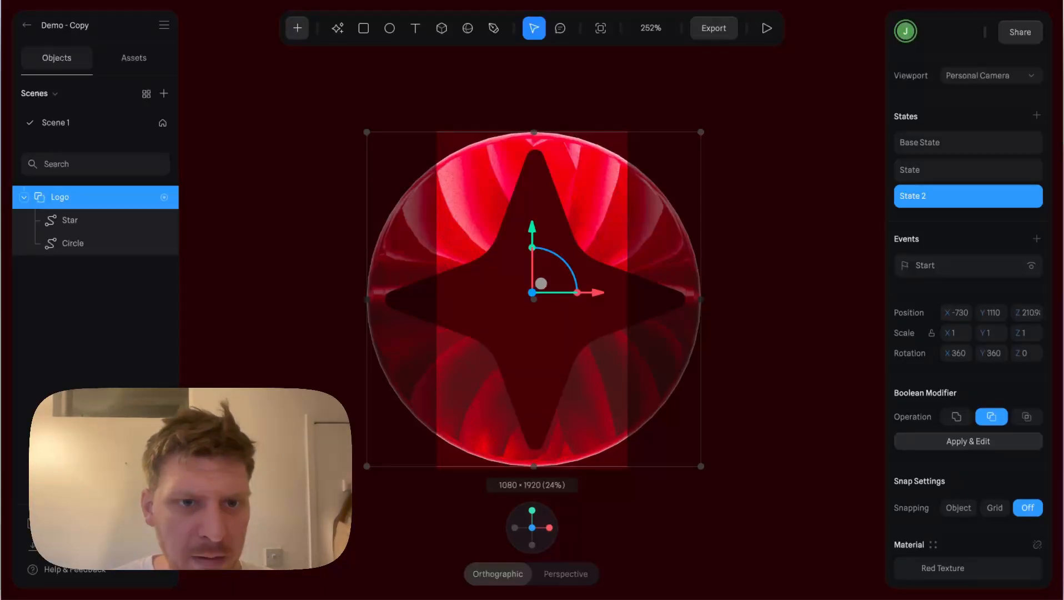
pyautogui.moveTo(611, 292)
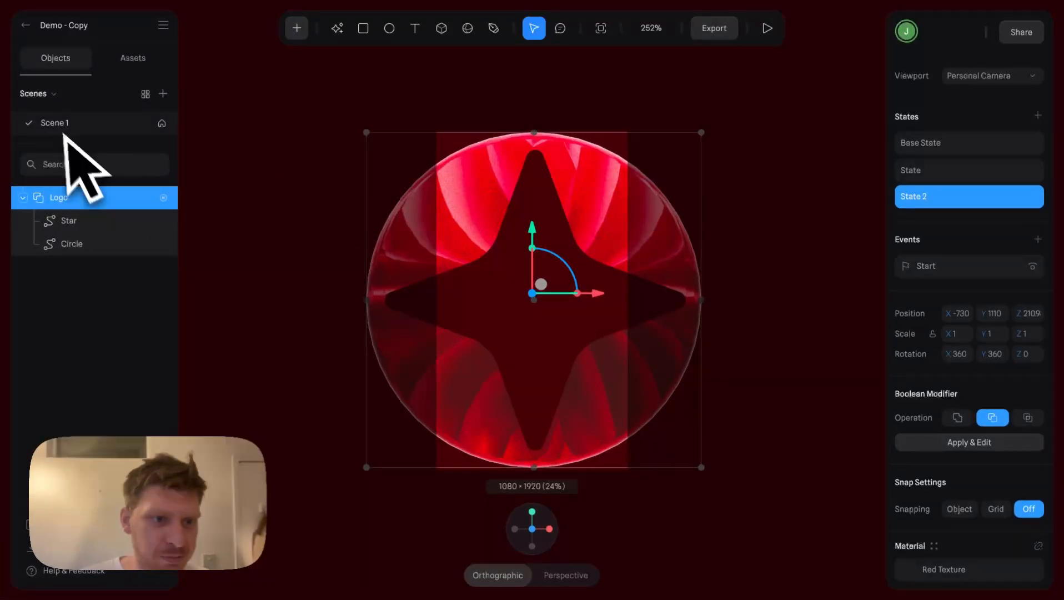
# Step: Switch the viewport frame size from 1080×1920 portrait to Responsive
pyautogui.click(991, 76)
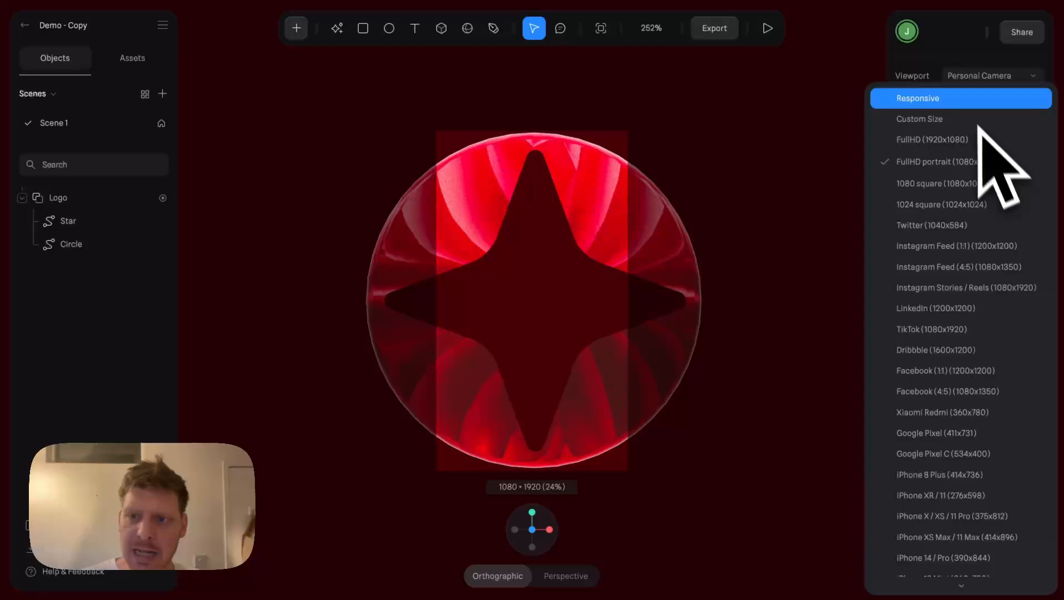
pyautogui.click(918, 98)
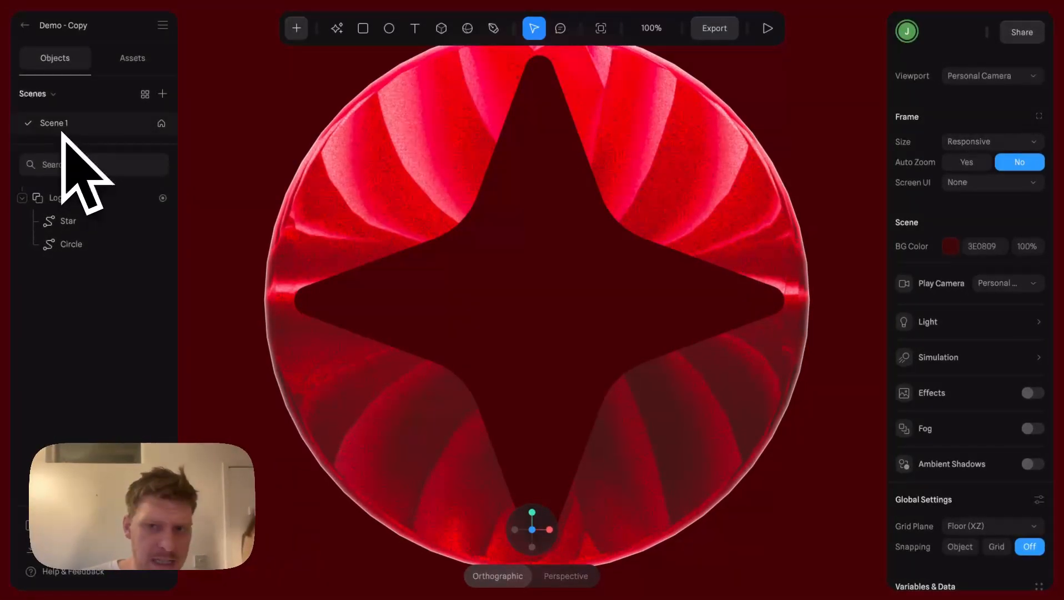
pyautogui.click(991, 141)
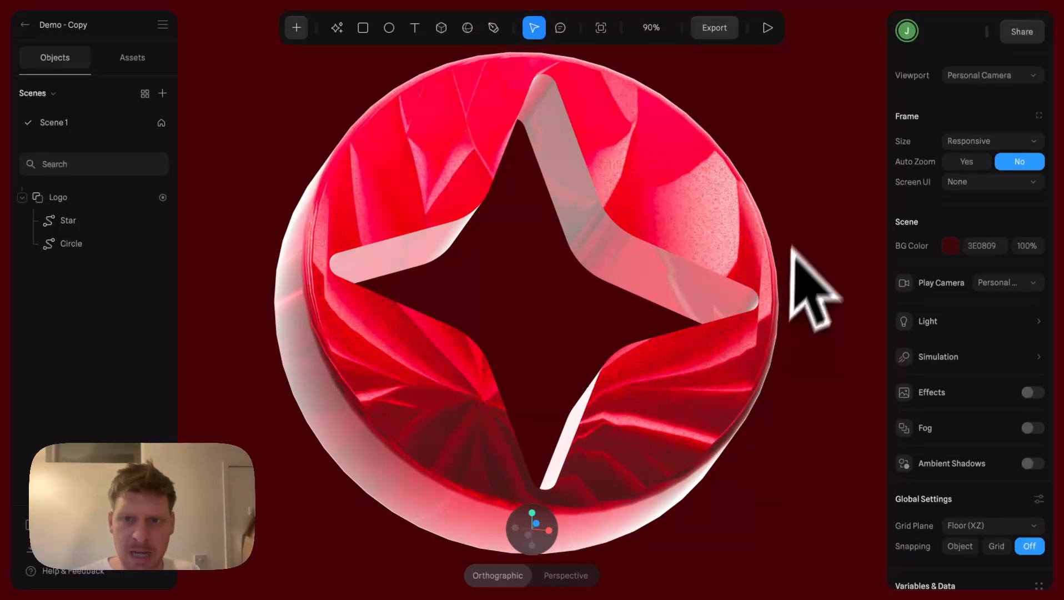
pyautogui.click(714, 28)
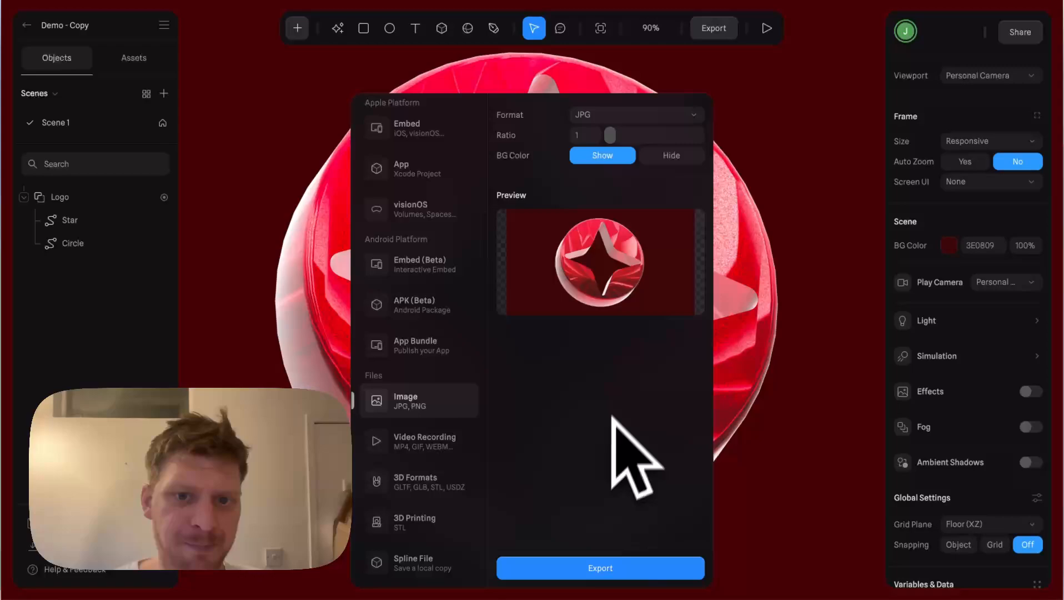
pyautogui.click(635, 114)
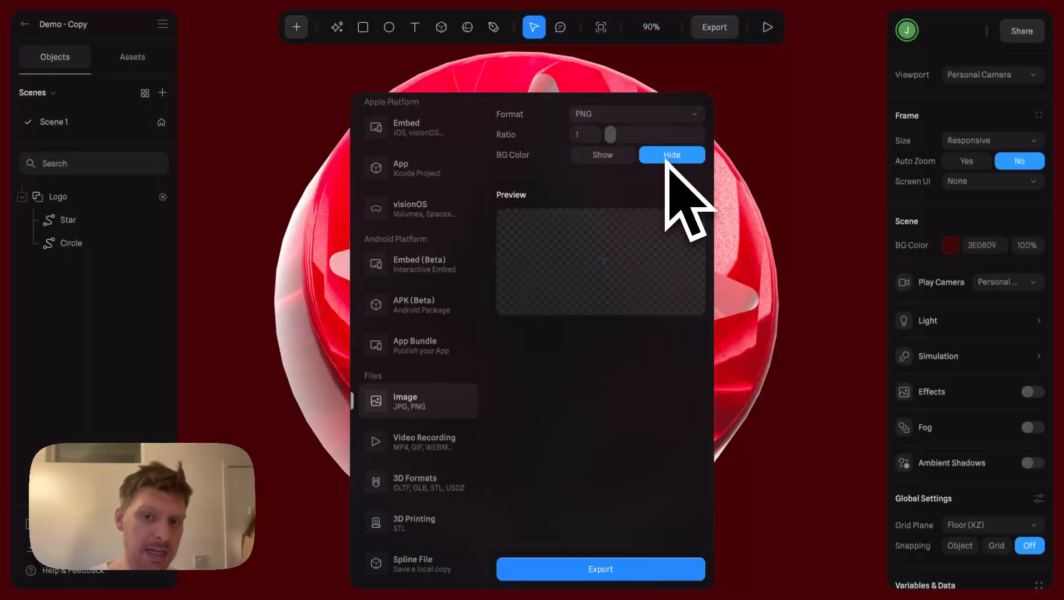
pyautogui.click(672, 155)
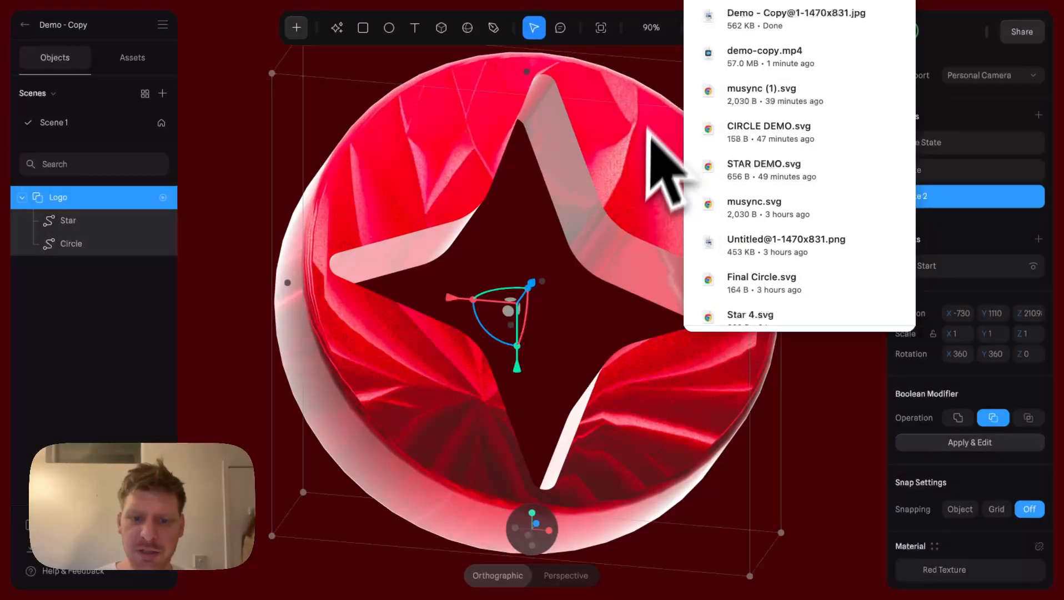
# Step: Tilt the logo to an angled view and export a second JPG still to Downloads
pyautogui.moveTo(661, 169); pyautogui.dragTo(489, 339)
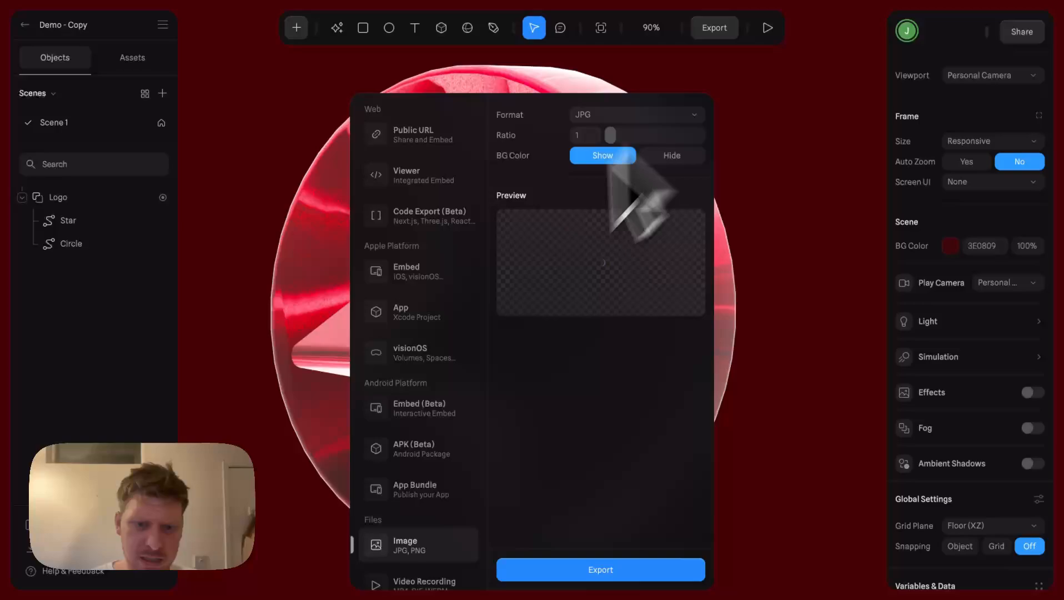
pyautogui.click(600, 569)
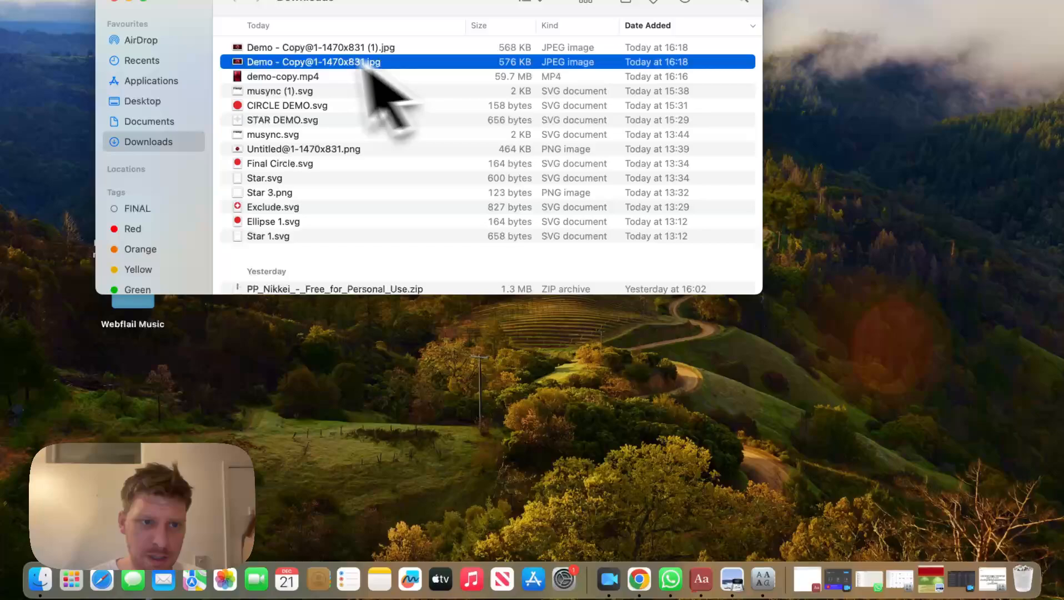
pyautogui.rightClick(313, 62)
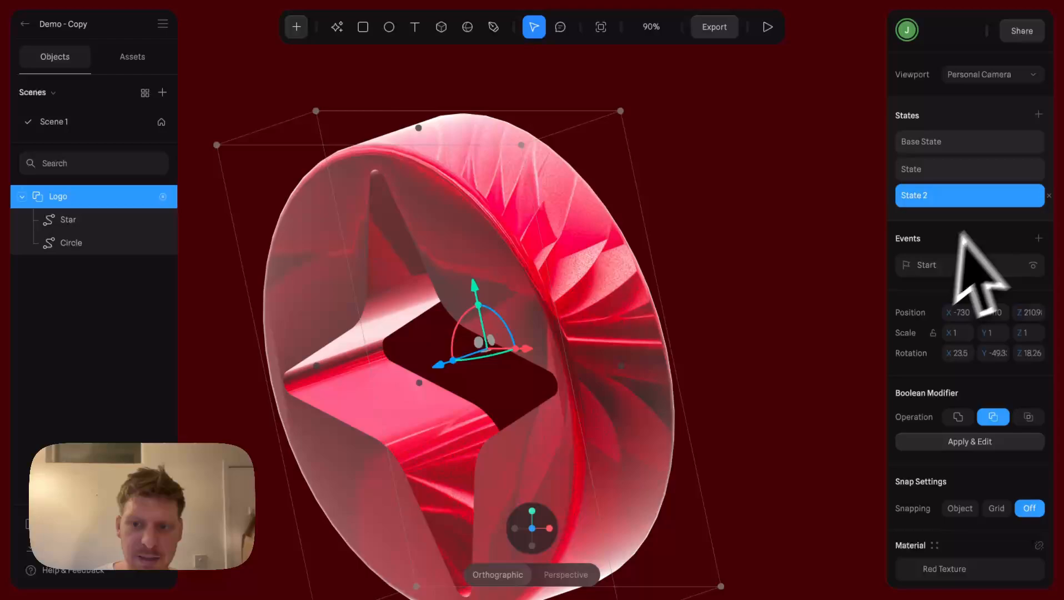
# Step: Turn the logo front-facing, start AI Style Transfer and scroll down the Styles list
pyautogui.click(957, 353)
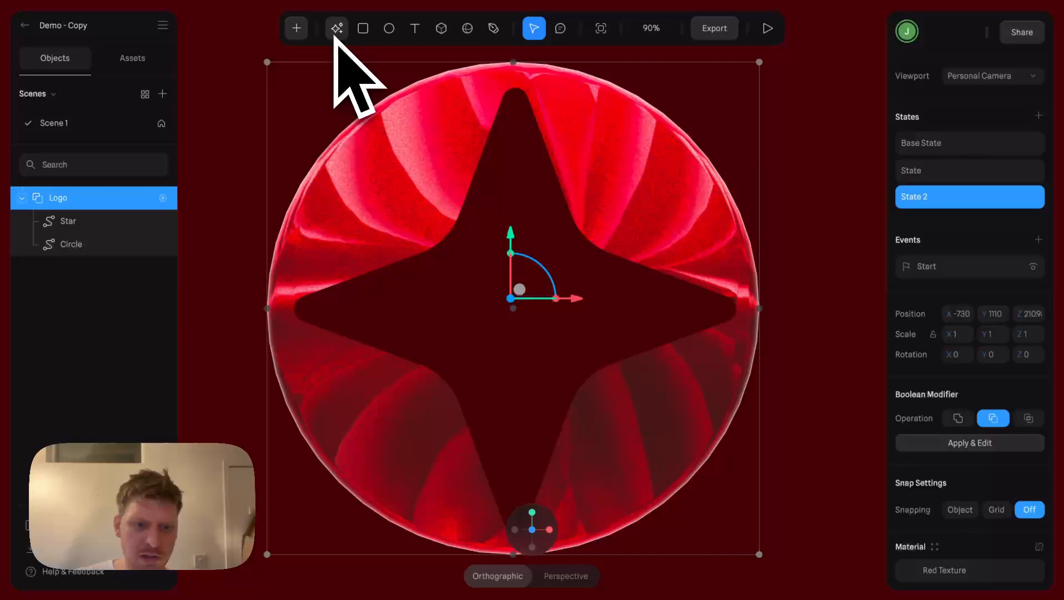
pyautogui.click(337, 28)
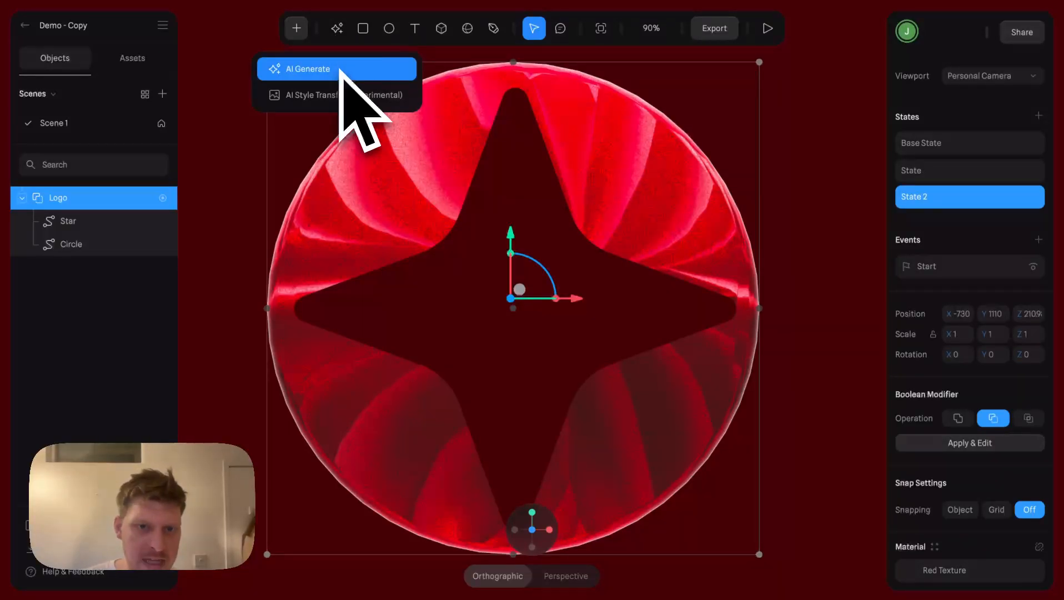
pyautogui.click(309, 68)
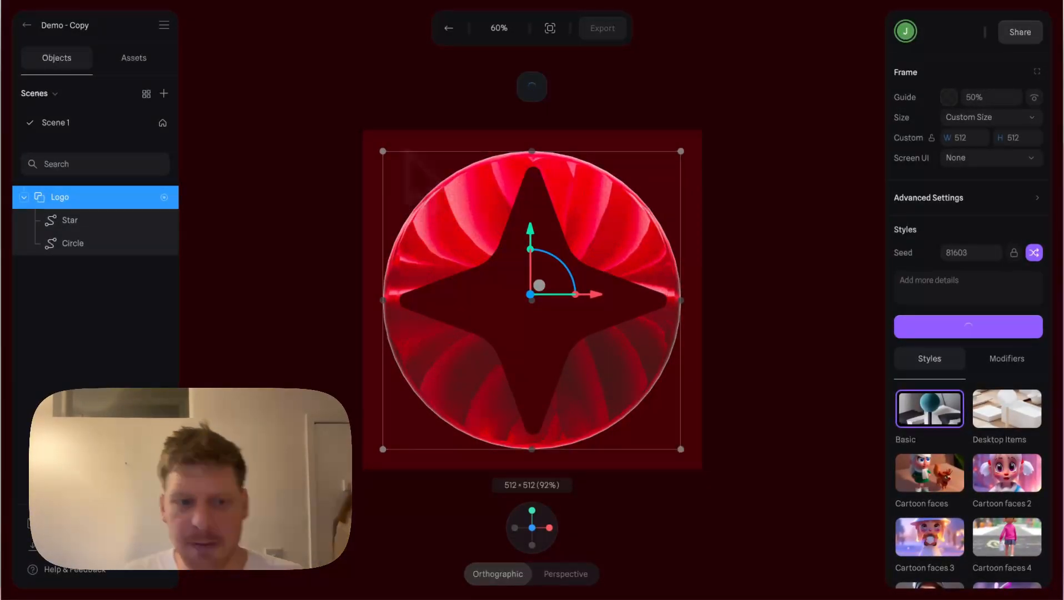
pyautogui.moveTo(424, 190)
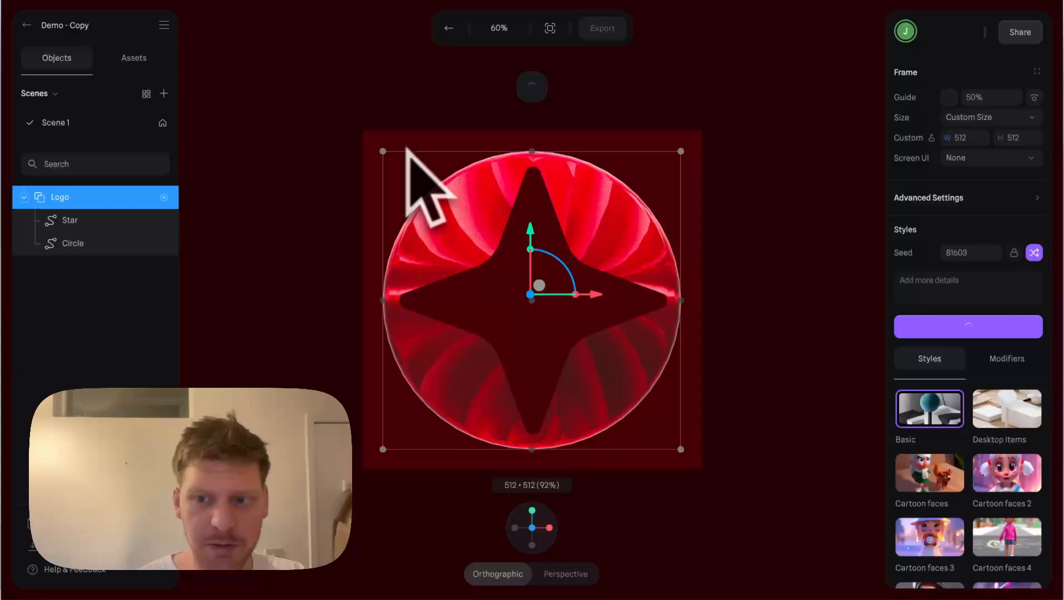
pyautogui.scroll(-3)
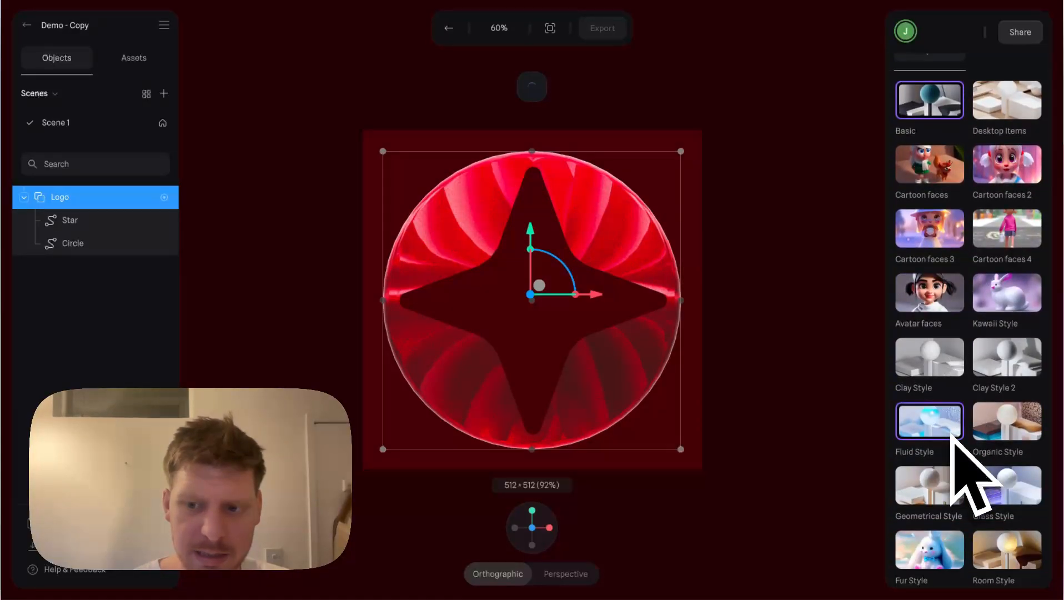
pyautogui.scroll(-3)
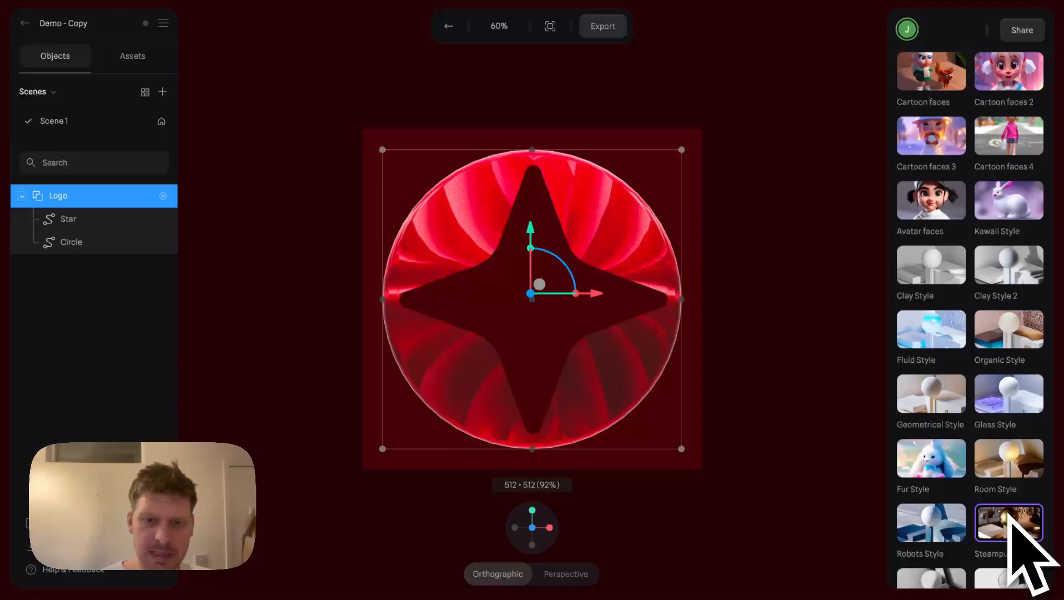
# Step: Apply Steampunk Style for a golden render, then a clay style for a pastel version
pyautogui.click(1009, 523)
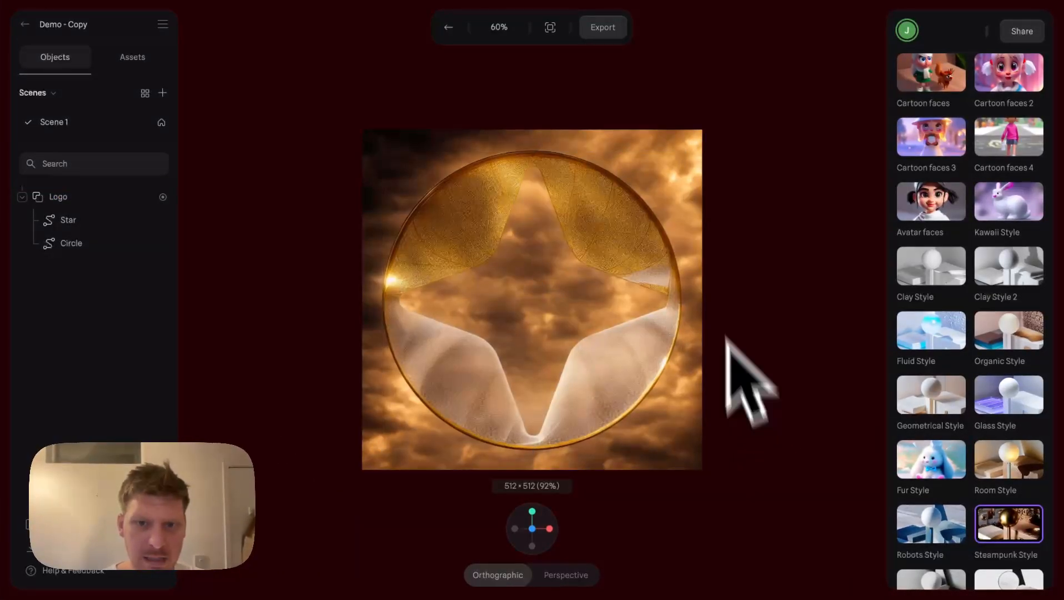
pyautogui.moveTo(717, 224)
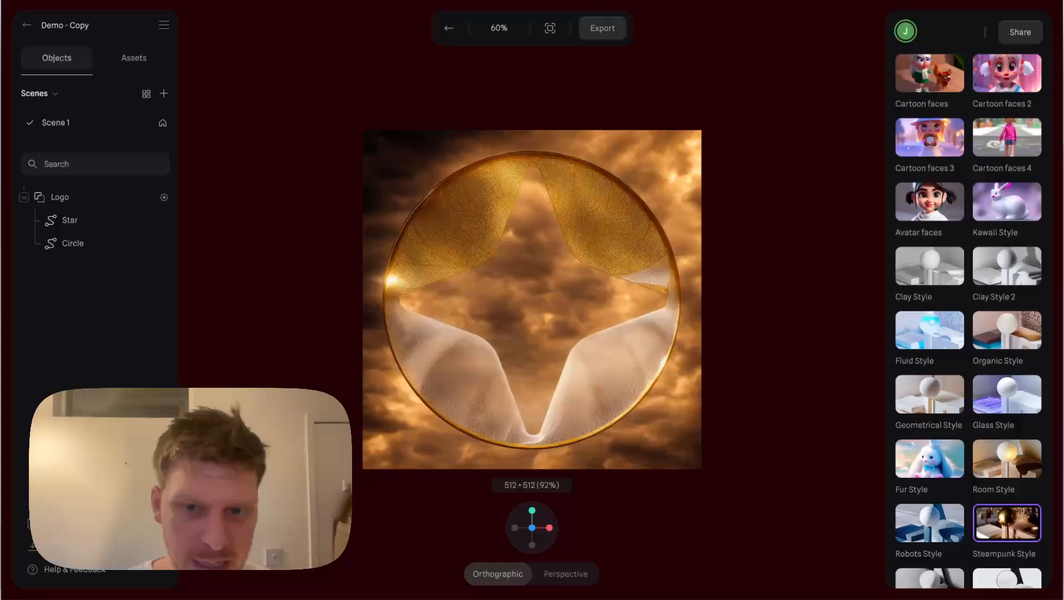
pyautogui.moveTo(709, 224)
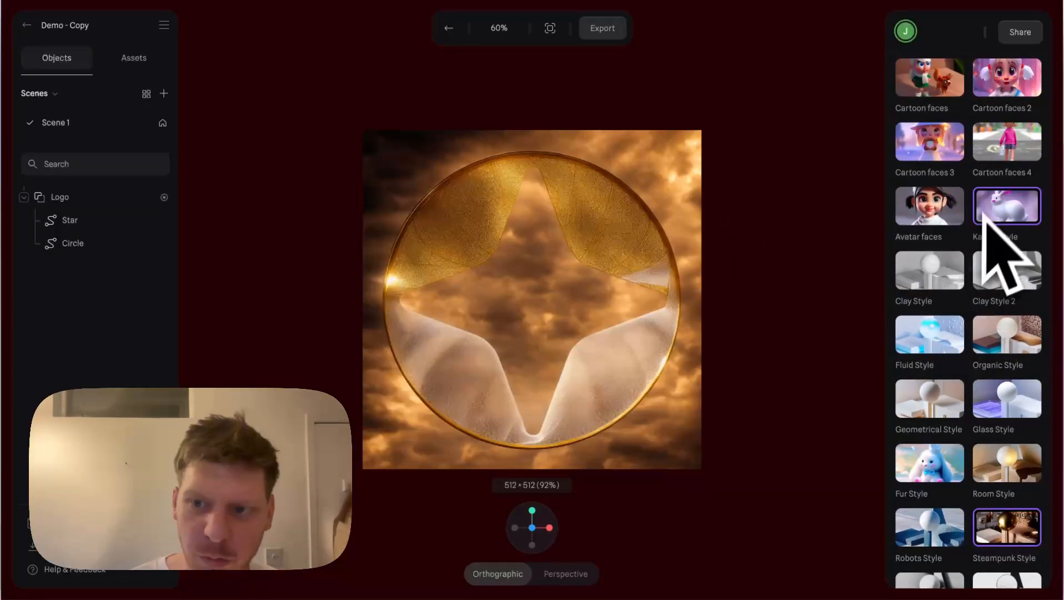
pyautogui.scroll(-3)
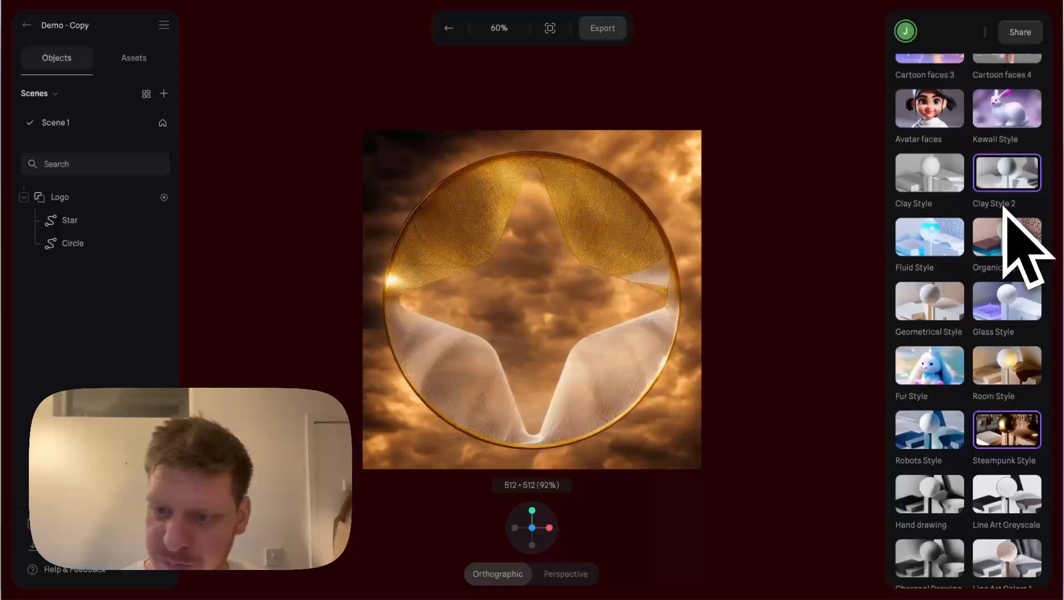
pyautogui.click(931, 365)
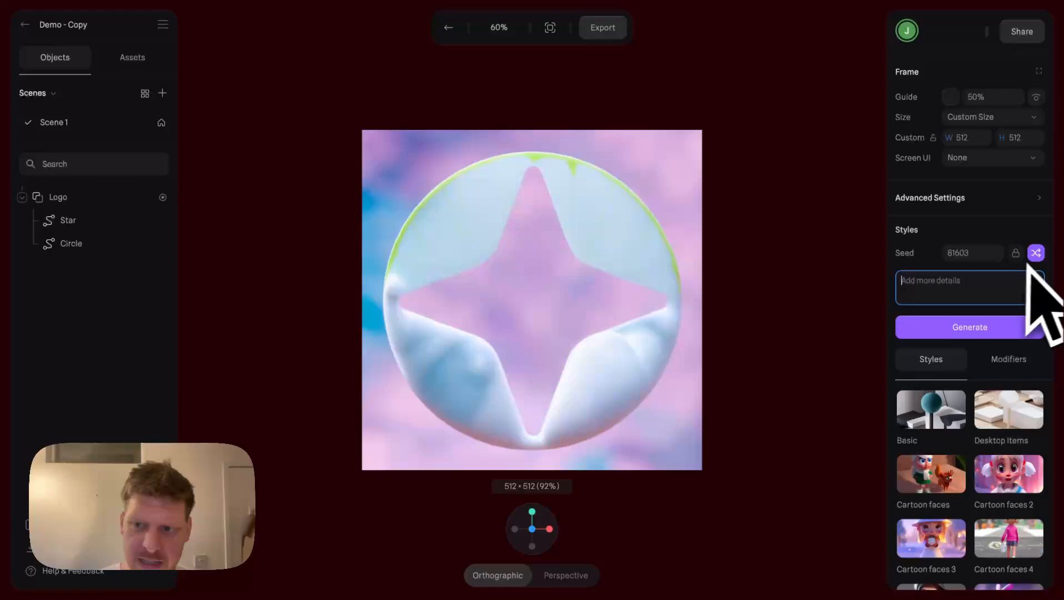
# Step: Regenerate the styled logo with precision 10, style 5 and adjusted variance
pyautogui.click(969, 326)
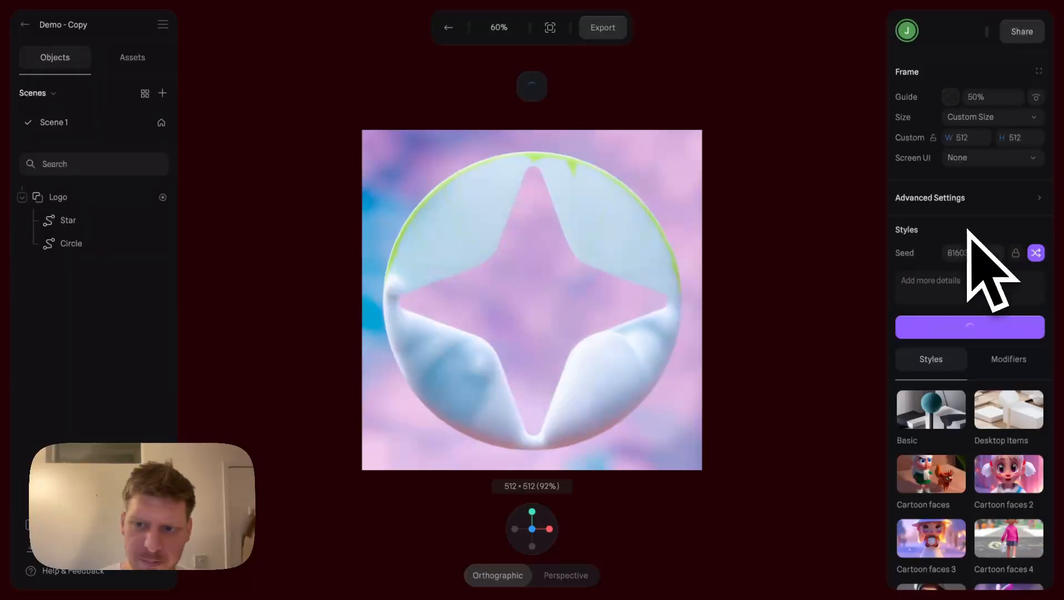
pyautogui.click(1037, 252)
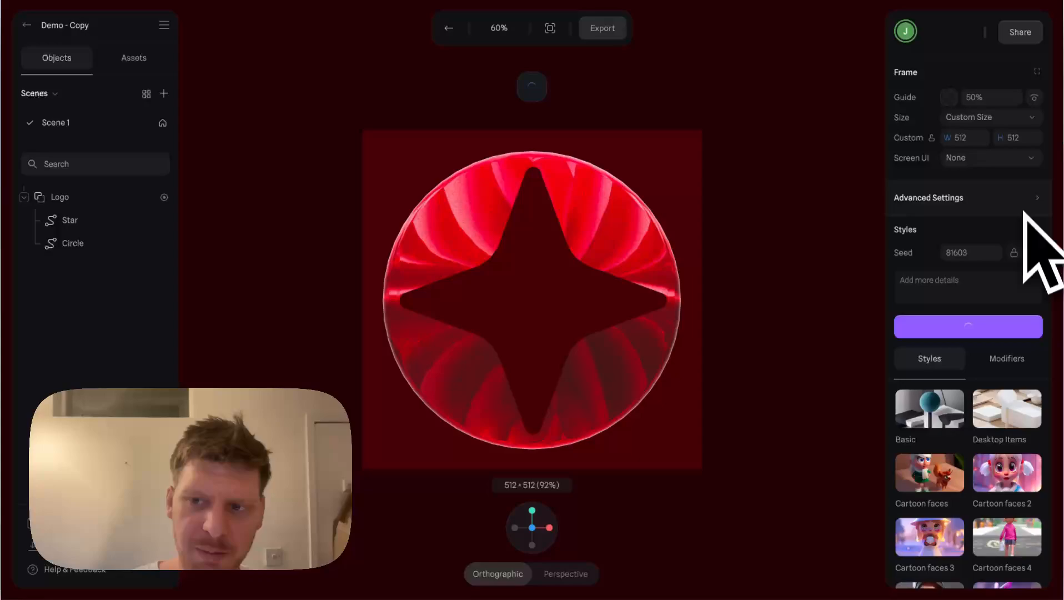
pyautogui.click(929, 198)
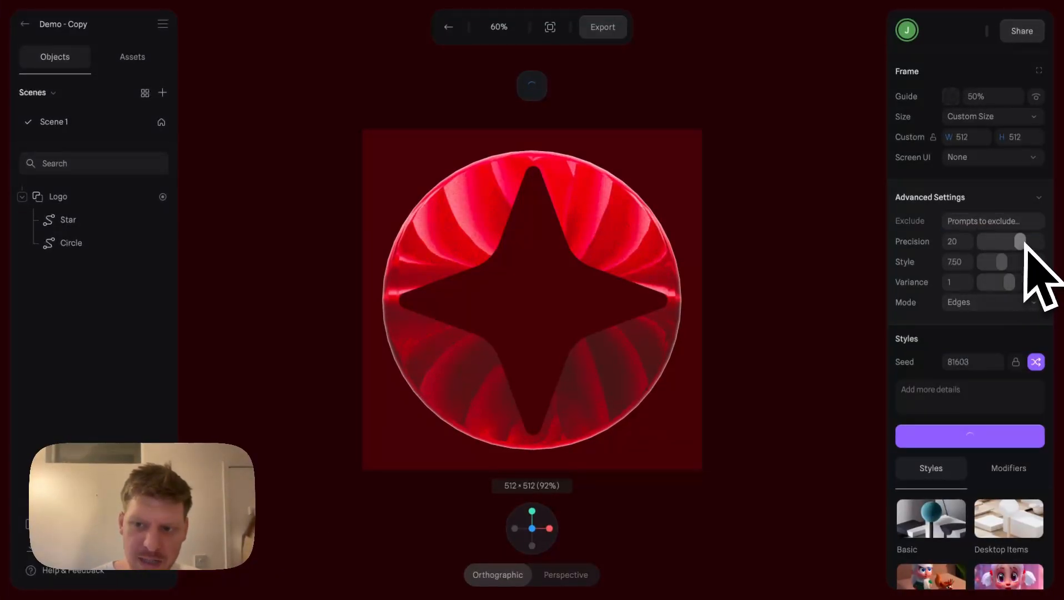
pyautogui.moveTo(1024, 241); pyautogui.dragTo(996, 241)
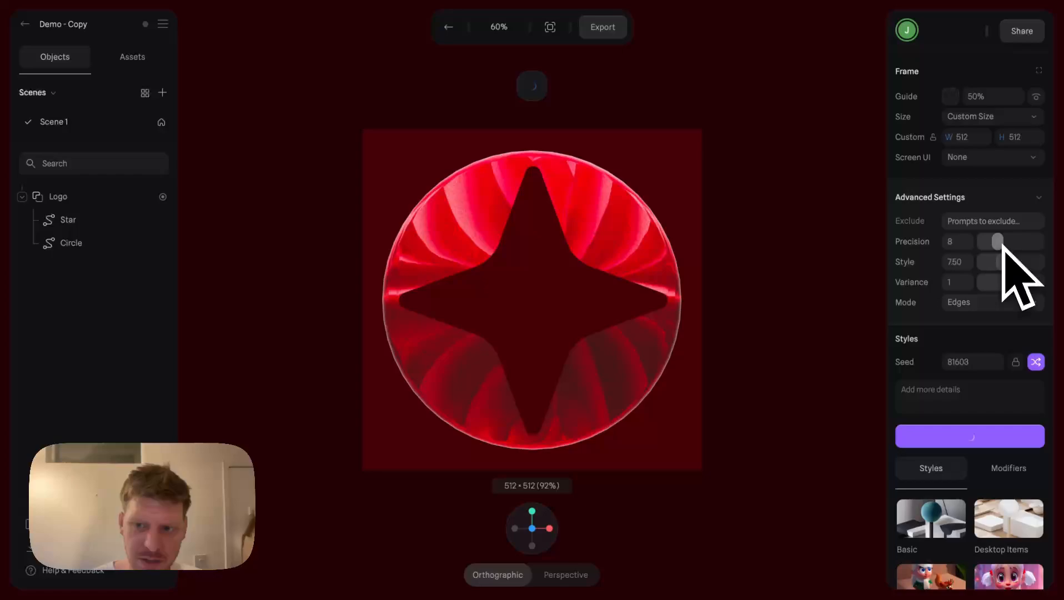
pyautogui.moveTo(991, 241); pyautogui.dragTo(998, 241)
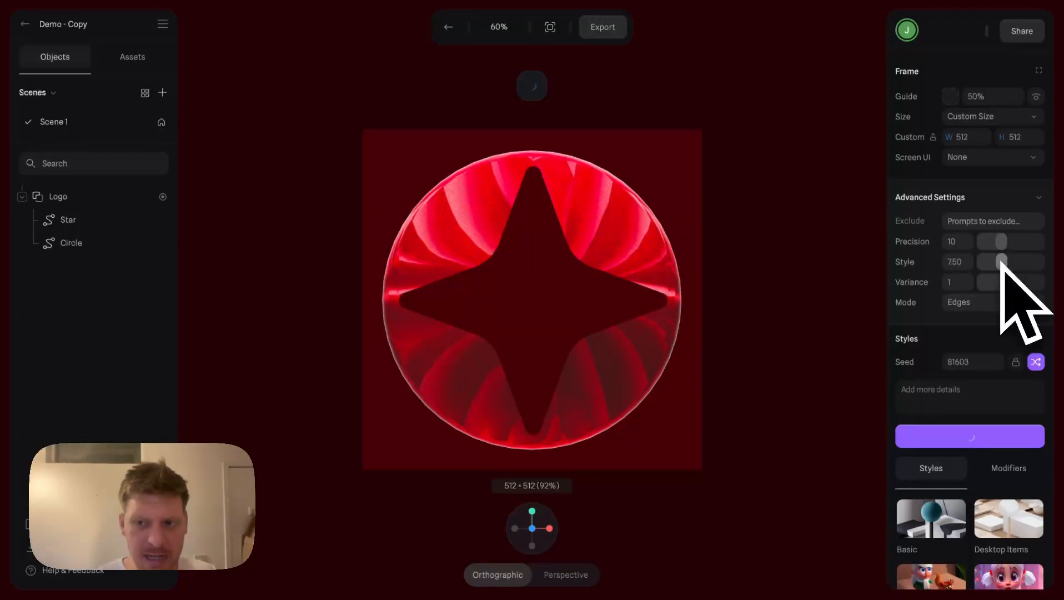
pyautogui.moveTo(1001, 263); pyautogui.dragTo(994, 262)
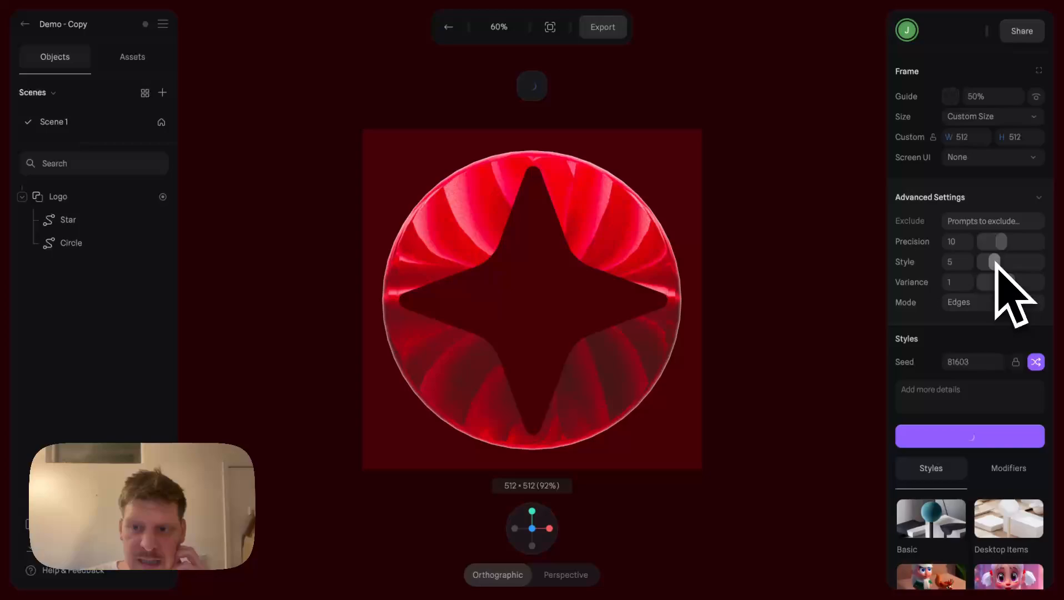
pyautogui.click(959, 303)
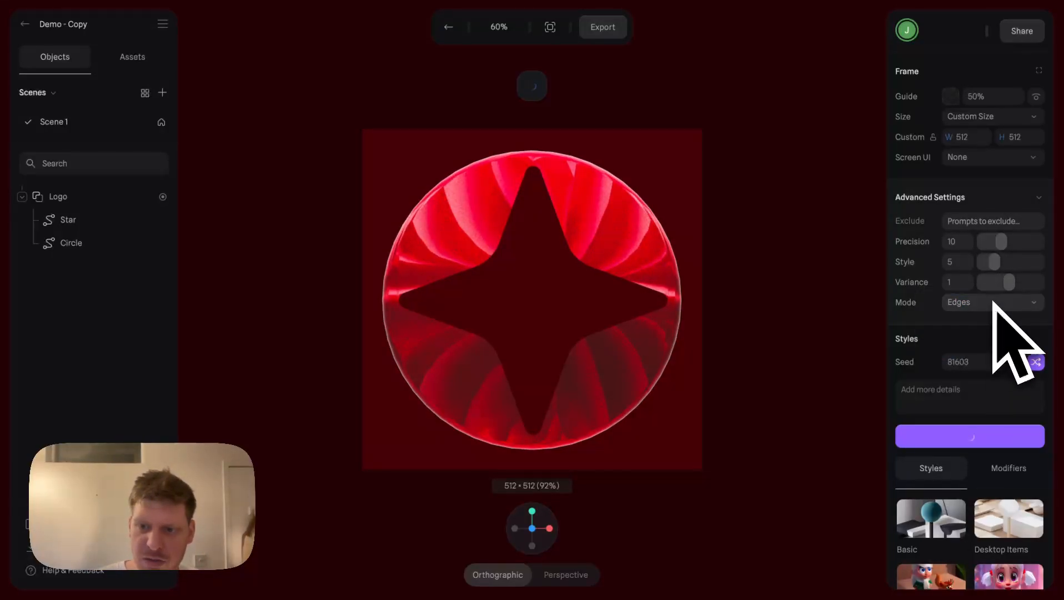
pyautogui.click(969, 436)
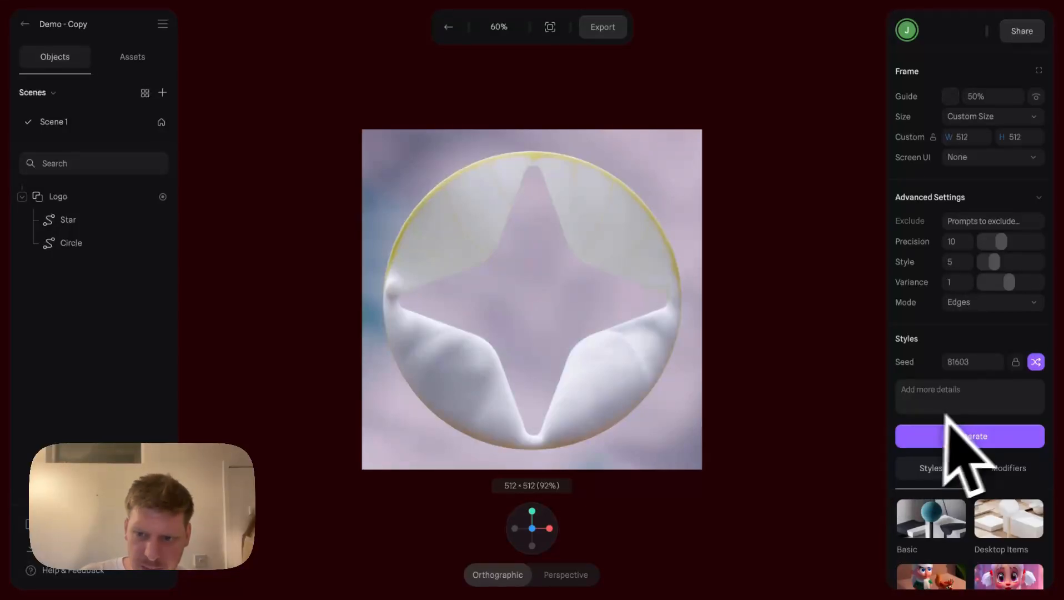
# Step: Regenerate with the prompt 'make the fur bright red like the asset', then leave the AI view
pyautogui.write('make the fur')
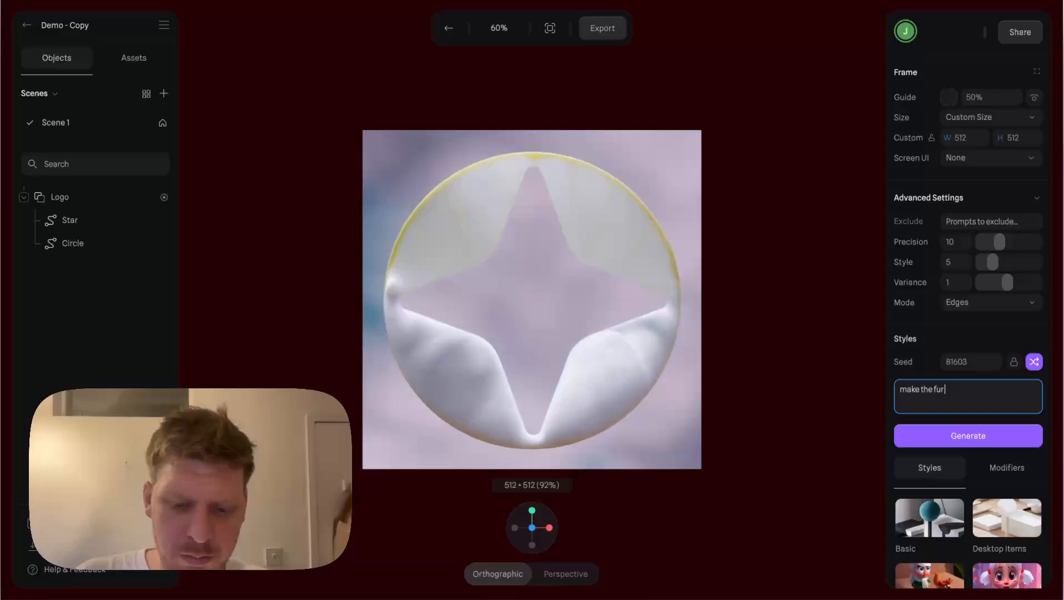
pyautogui.write('bright red')
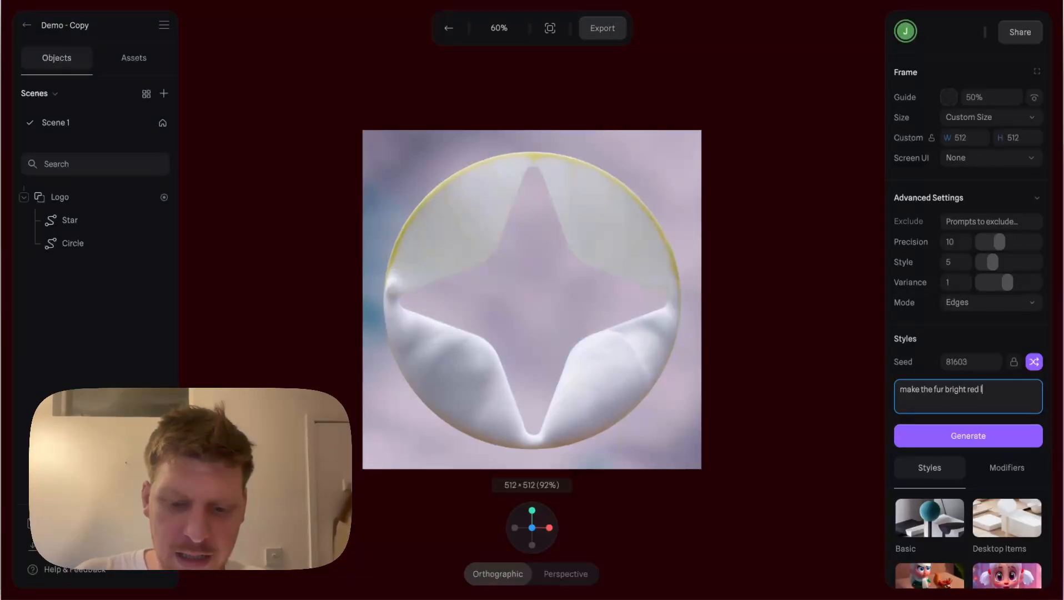
pyautogui.write('like the asset')
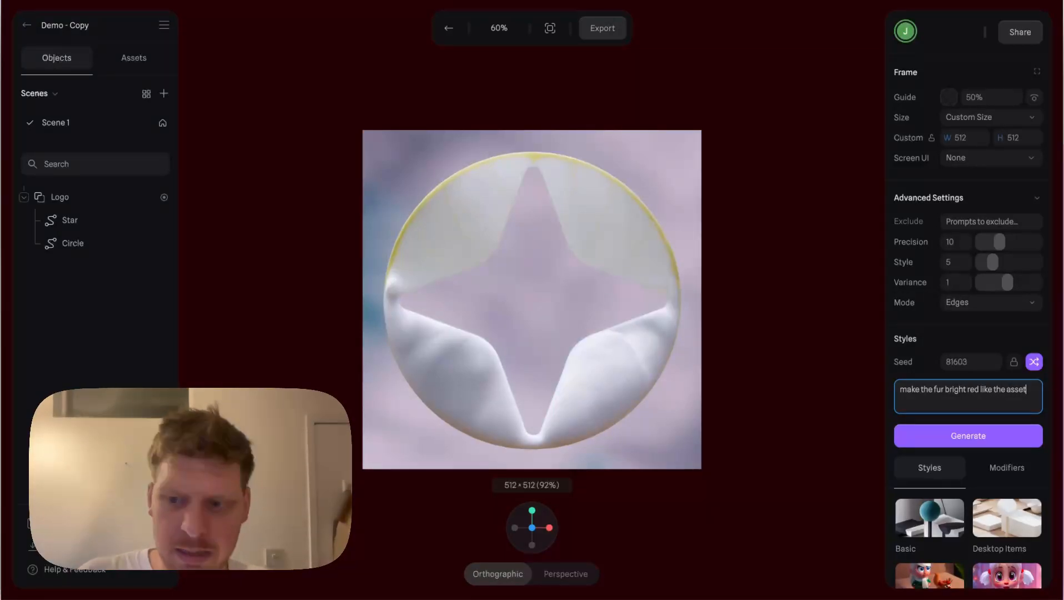
pyautogui.click(968, 435)
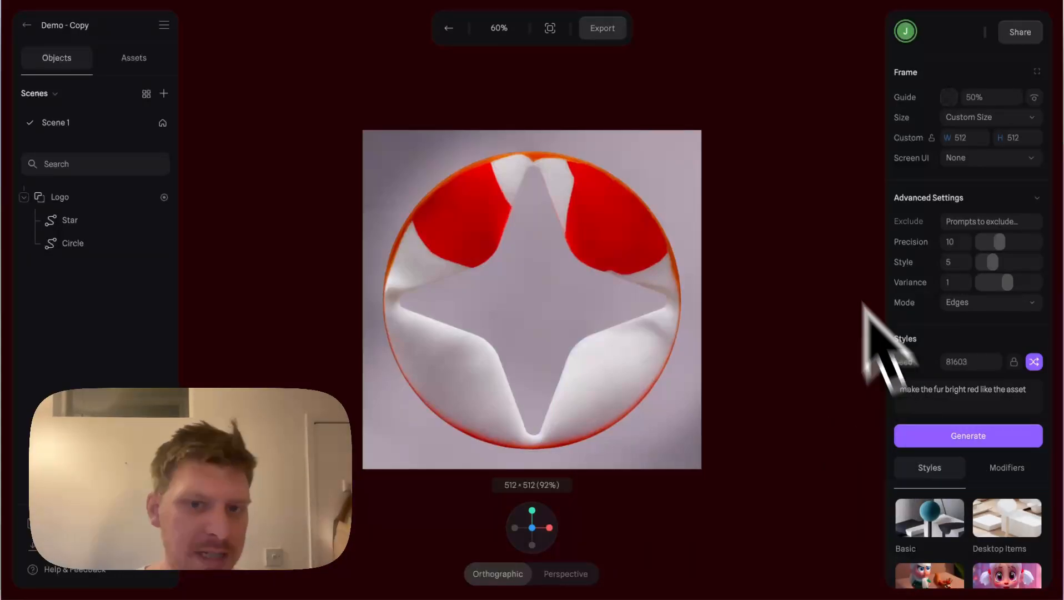
pyautogui.moveTo(496, 68)
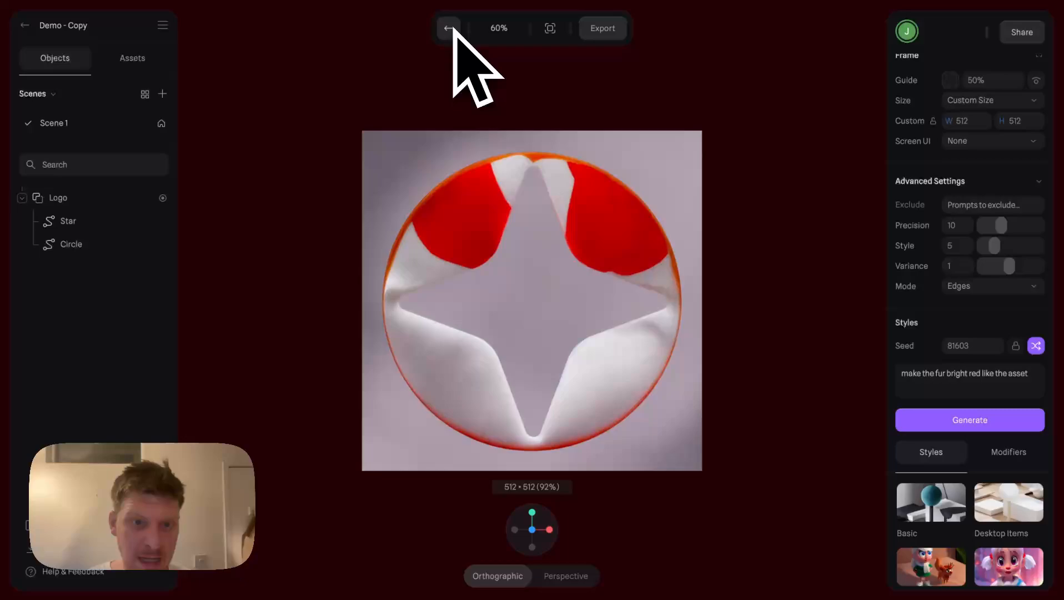
pyautogui.click(447, 28)
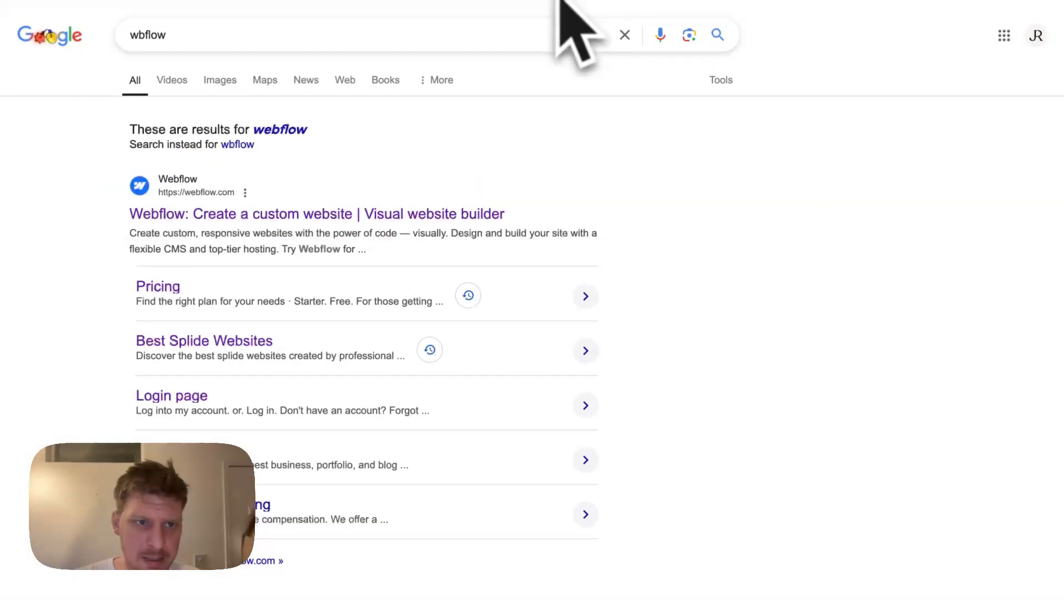
# Step: Go from the Webflow result to the i-Pod Classic site and preview it in the Designer
pyautogui.click(316, 214)
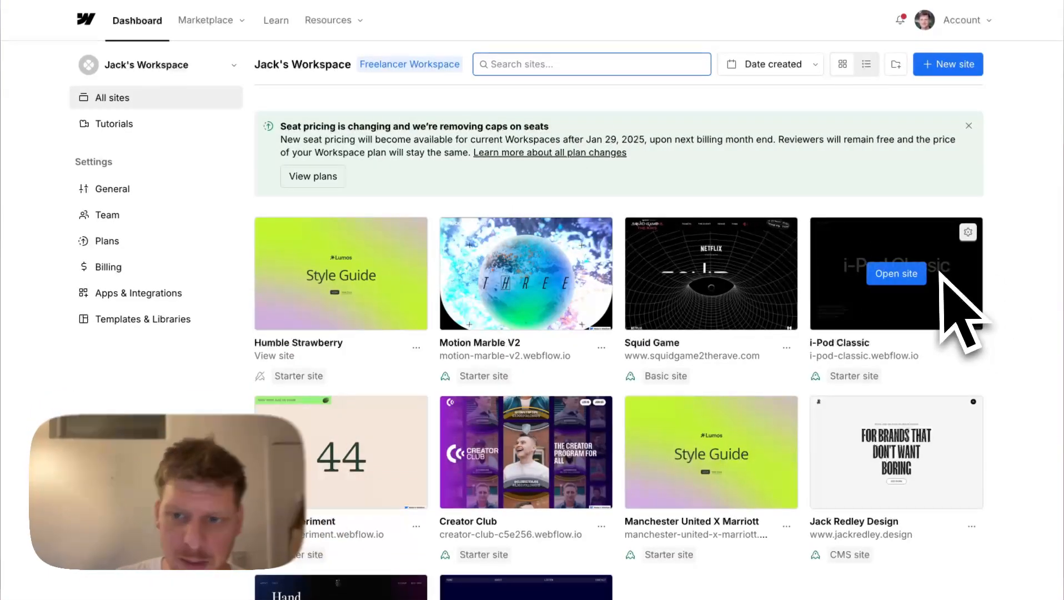
pyautogui.click(896, 273)
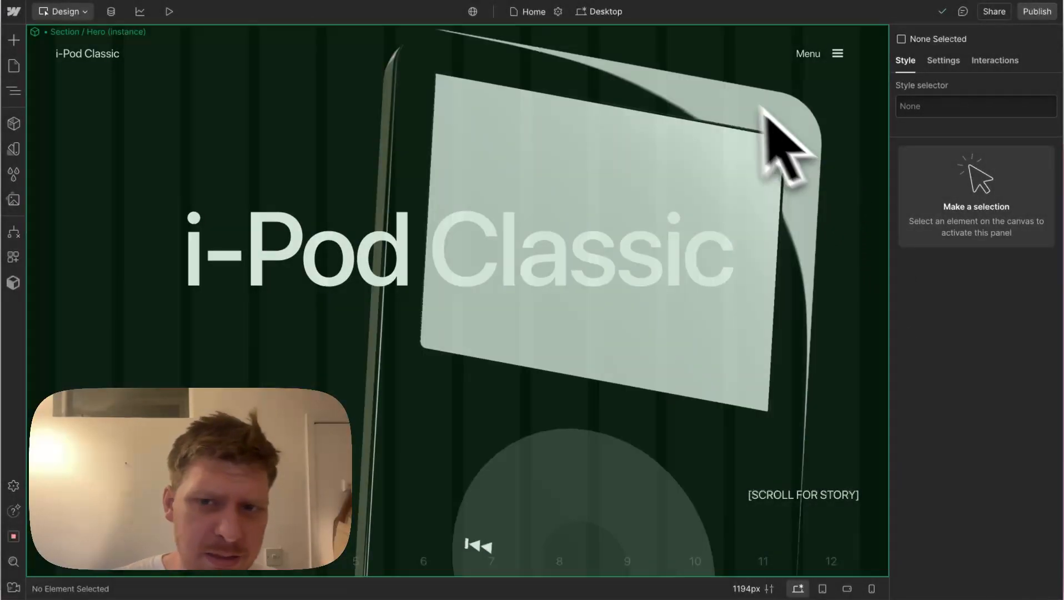
pyautogui.click(168, 12)
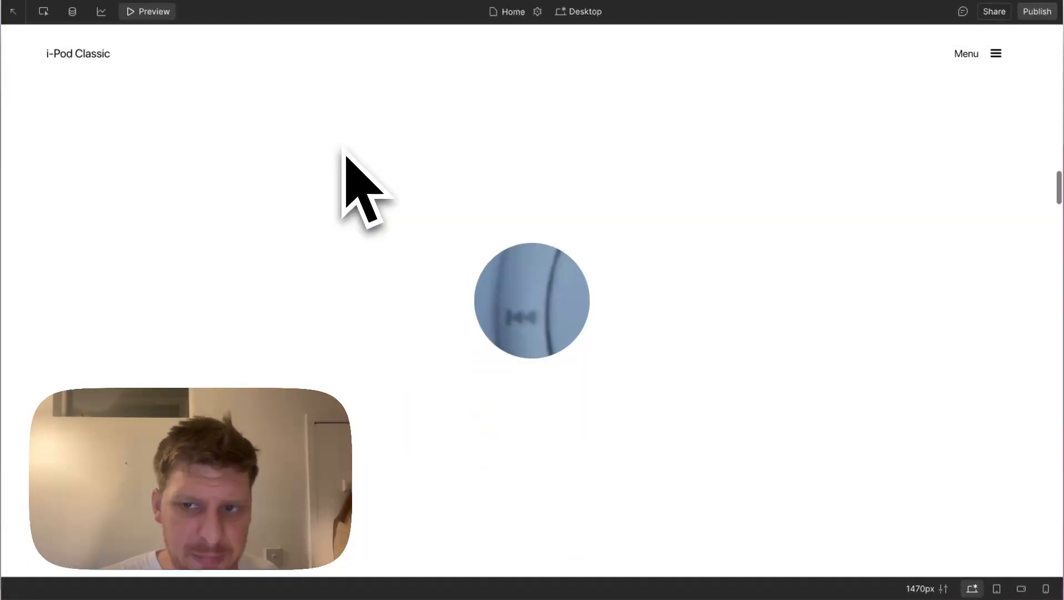
# Step: Open the live i-Pod Classic site with its 3D iPod, then switch back to Spline
pyautogui.click(1037, 11)
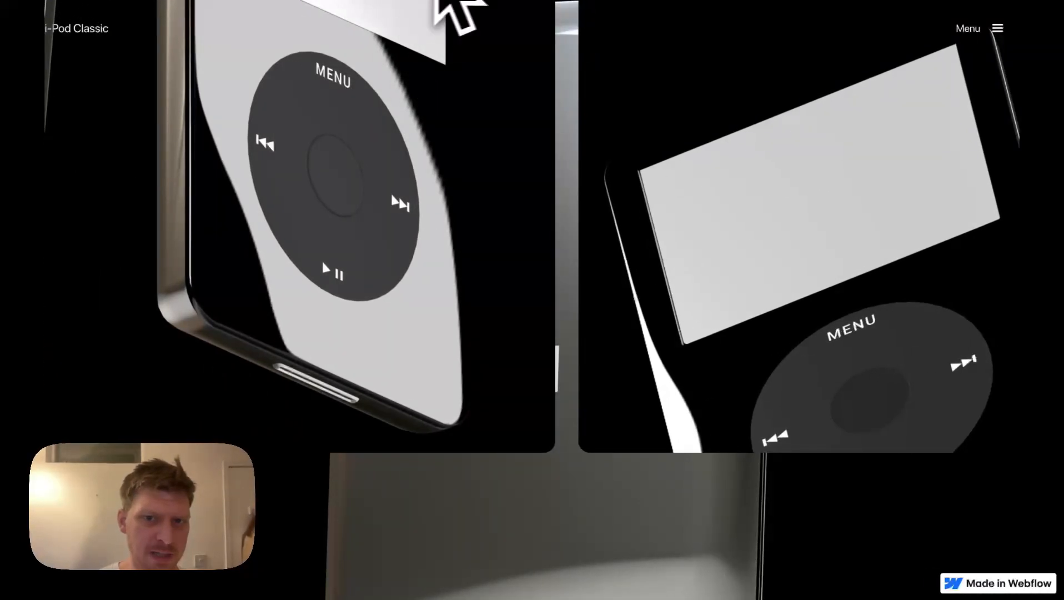
pyautogui.click(1039, 12)
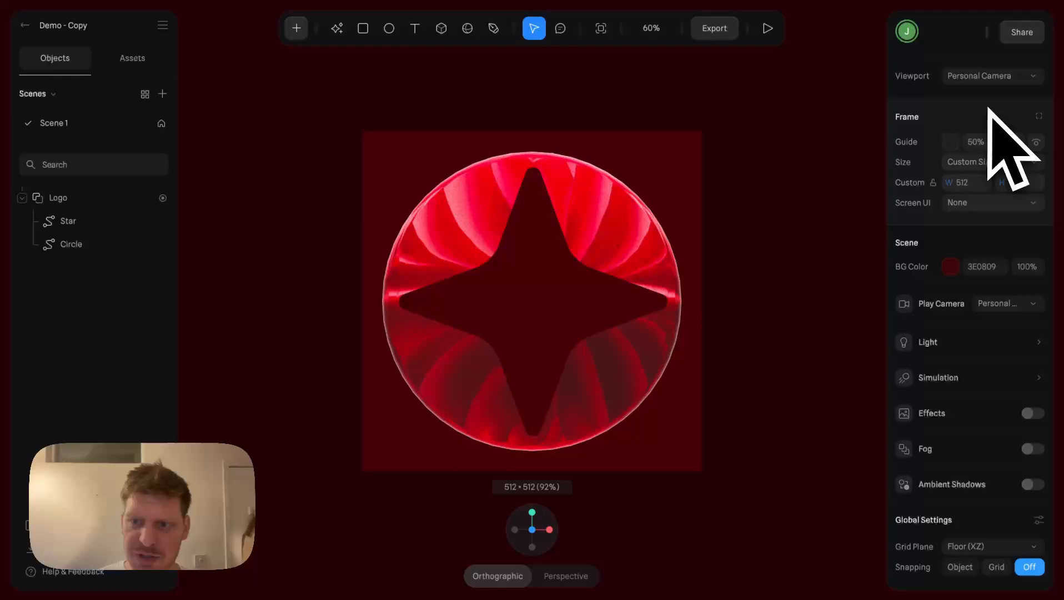
# Step: Set Frame Size to Responsive and browse the Video Recording and 3D Formats export options
pyautogui.click(991, 141)
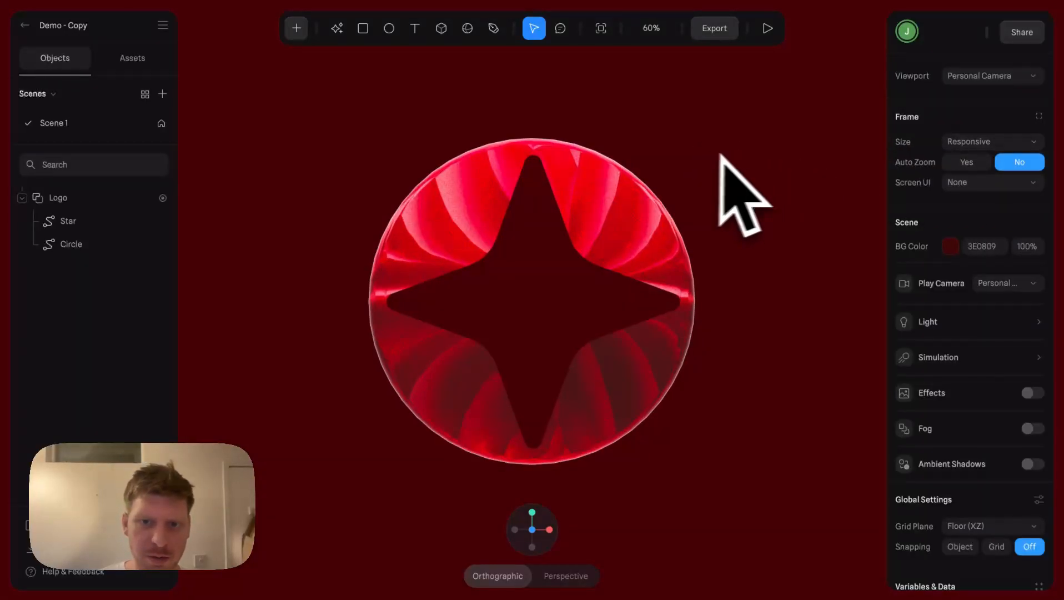
pyautogui.click(714, 28)
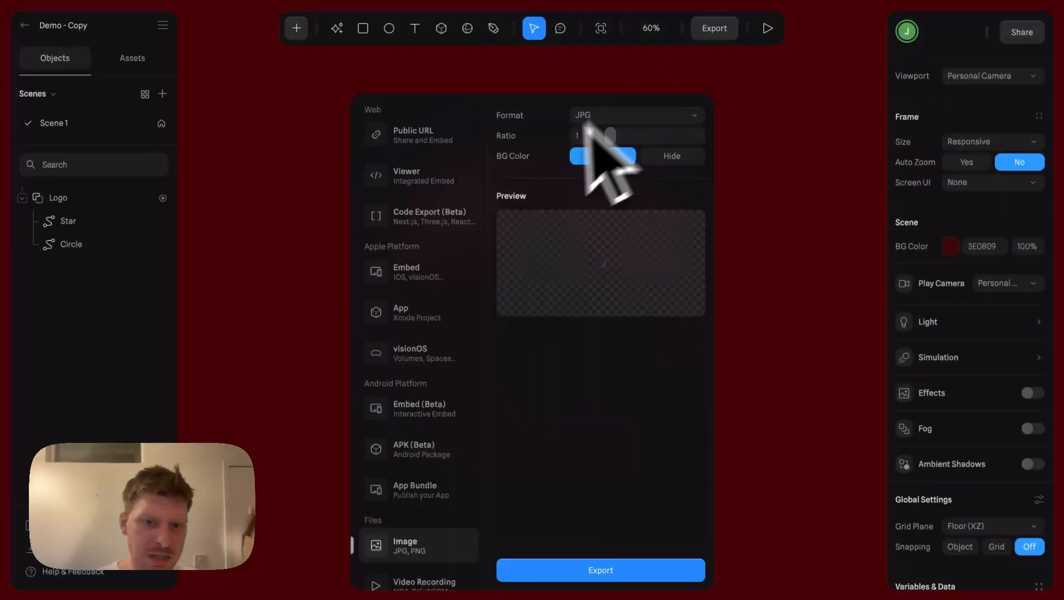
pyautogui.click(423, 442)
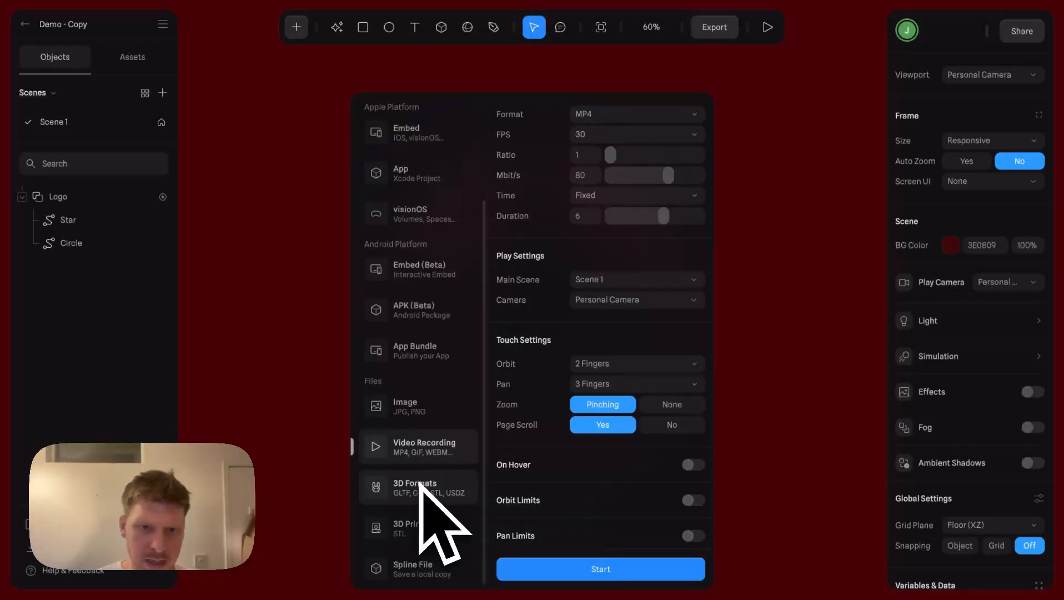
pyautogui.click(405, 174)
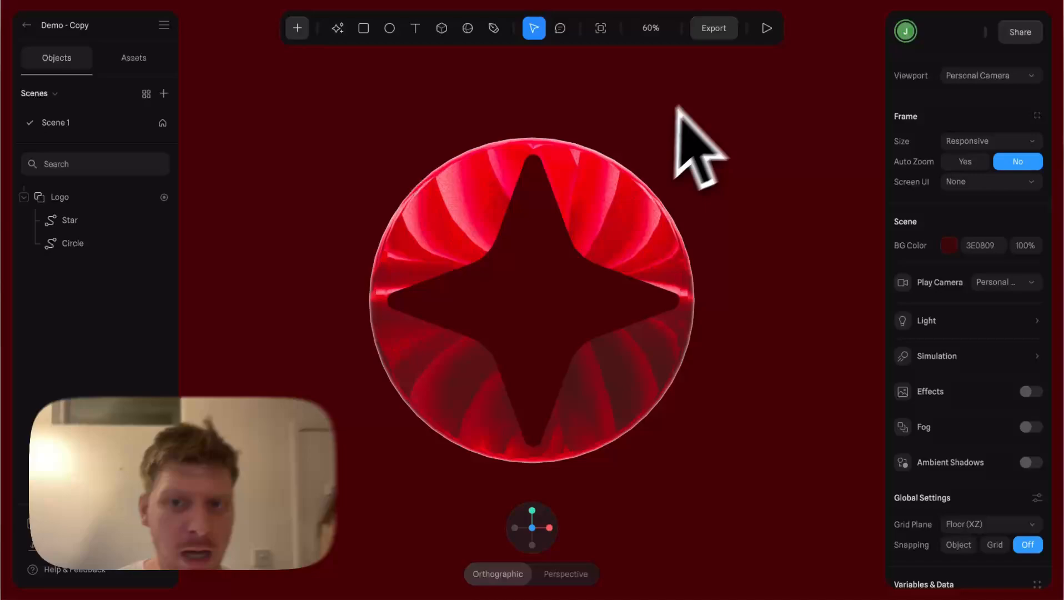
# Step: Reopen the Export dialog to reach the Android Embed (Beta) settings and scene code
pyautogui.click(713, 28)
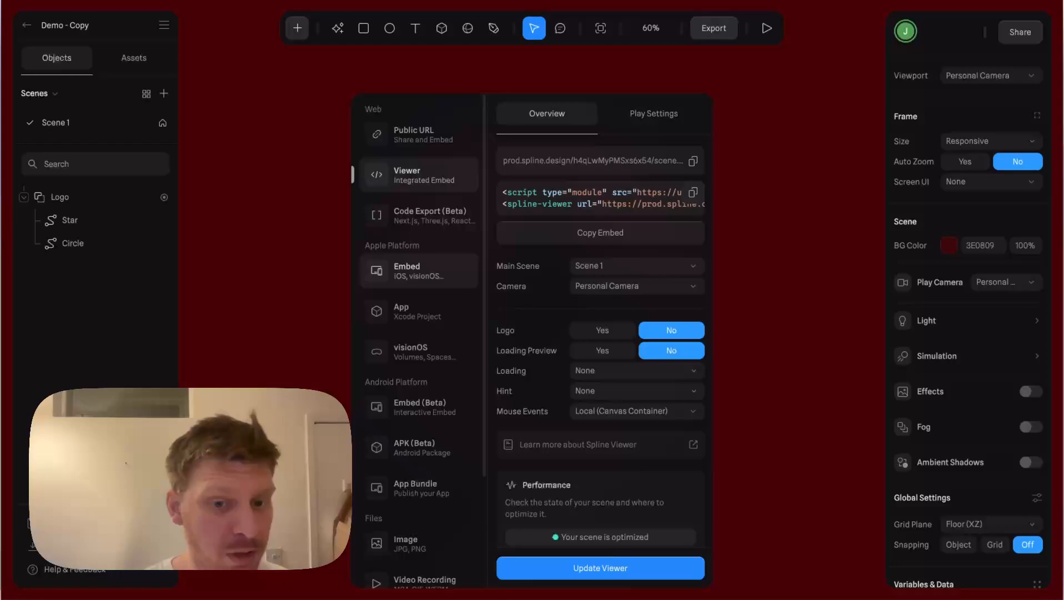
pyautogui.moveTo(427, 312)
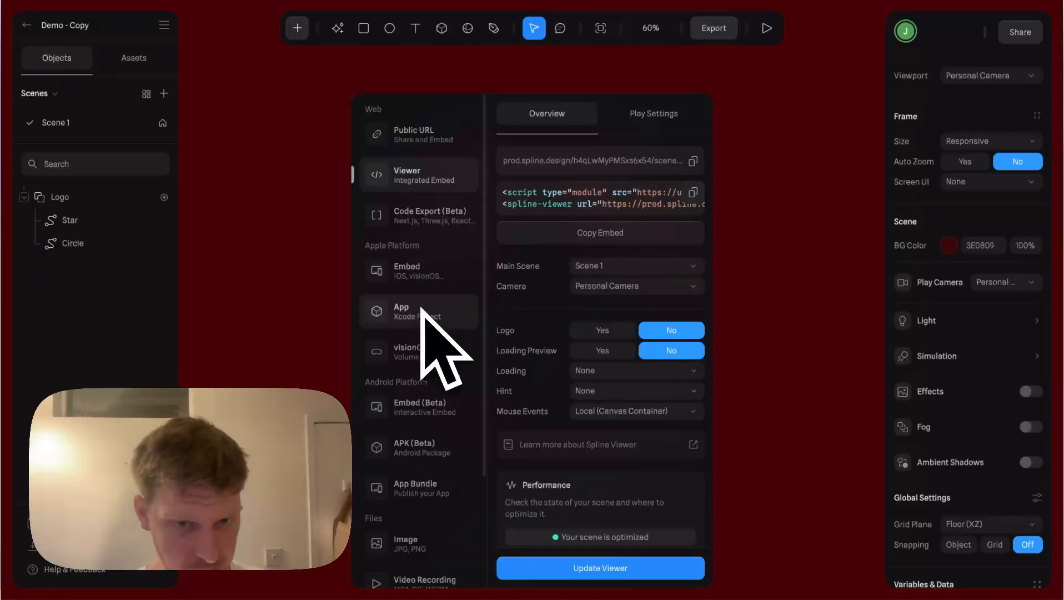
pyautogui.moveTo(444, 353)
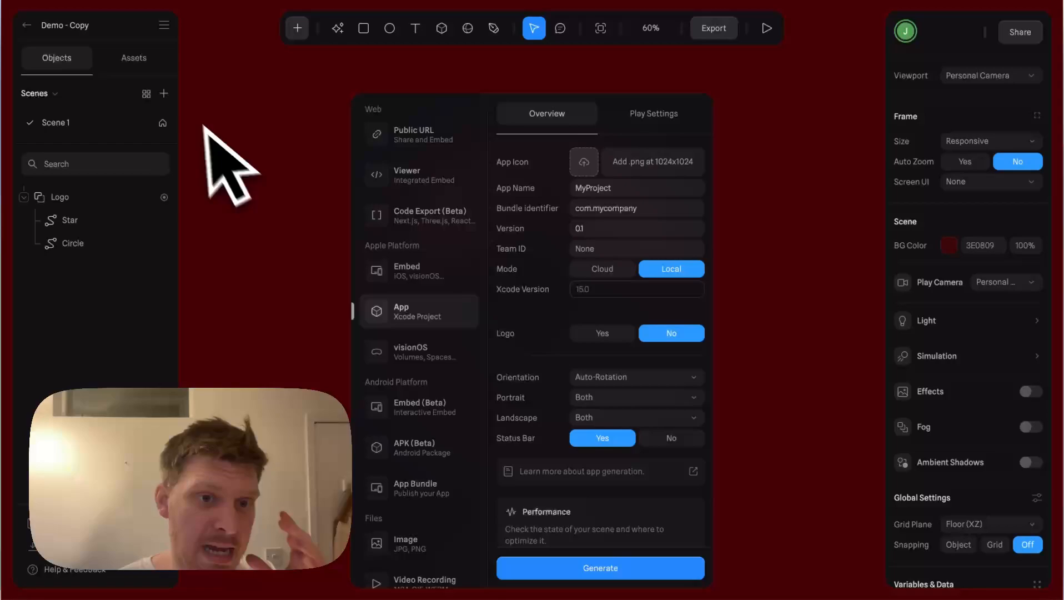
pyautogui.moveTo(275, 197)
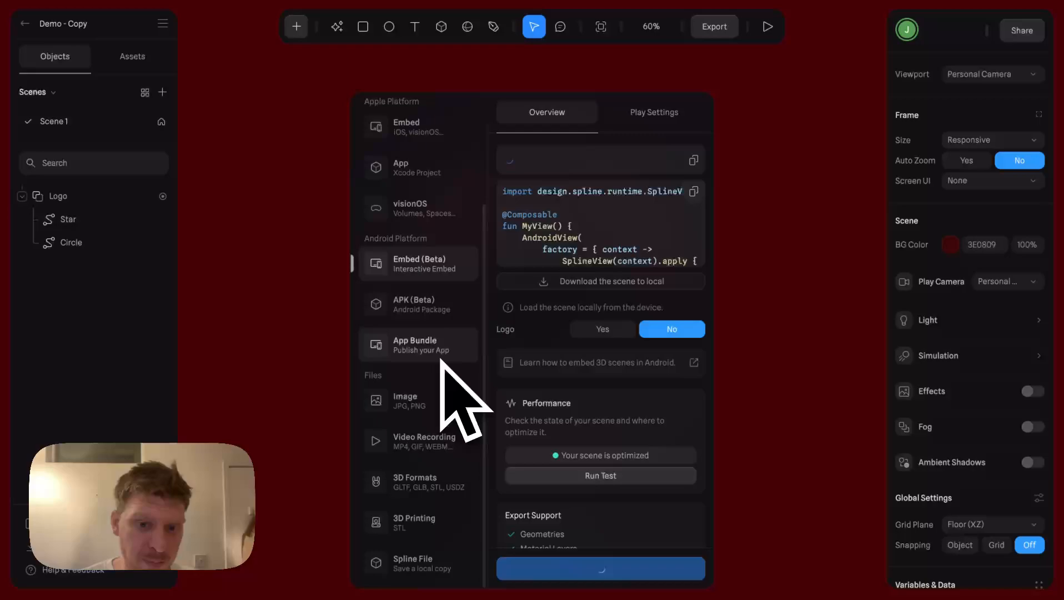
# Step: View the STL 3D Printing export settings, then the GLTF 3D Formats settings
pyautogui.click(418, 482)
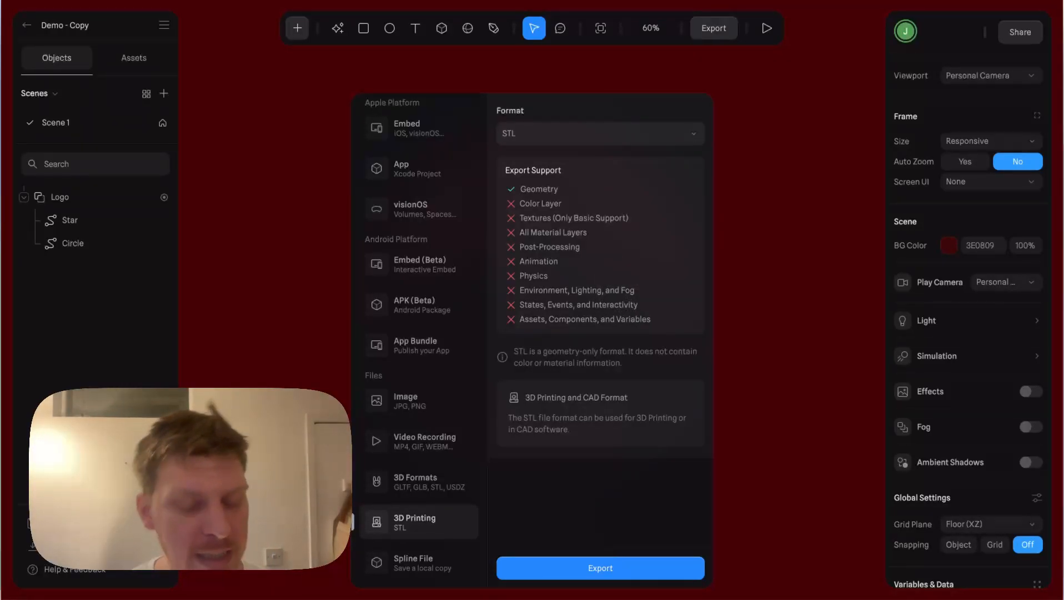
pyautogui.moveTo(434, 475)
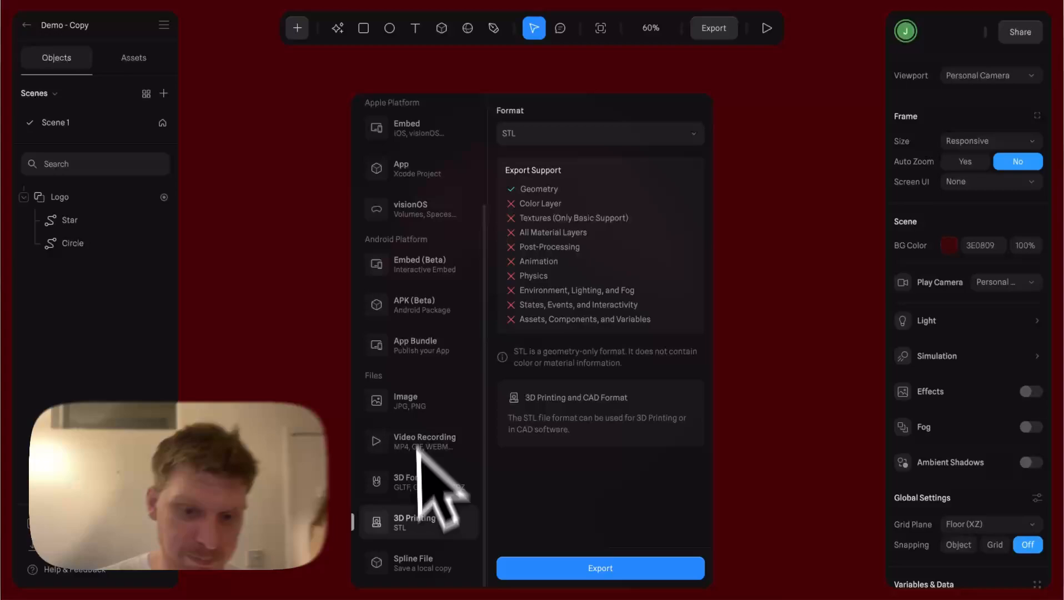
pyautogui.click(414, 482)
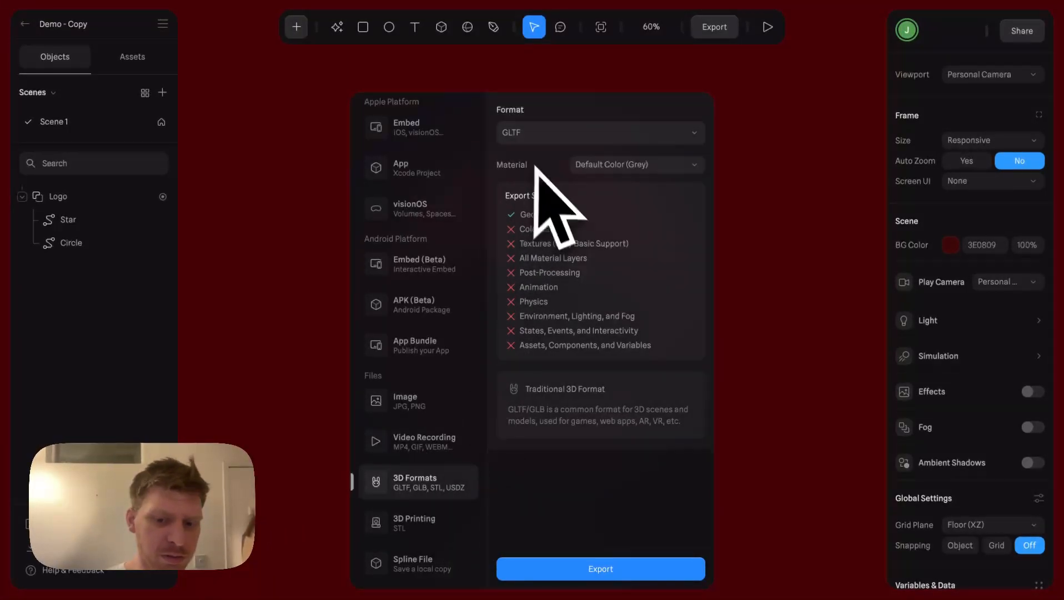
pyautogui.moveTo(774, 272)
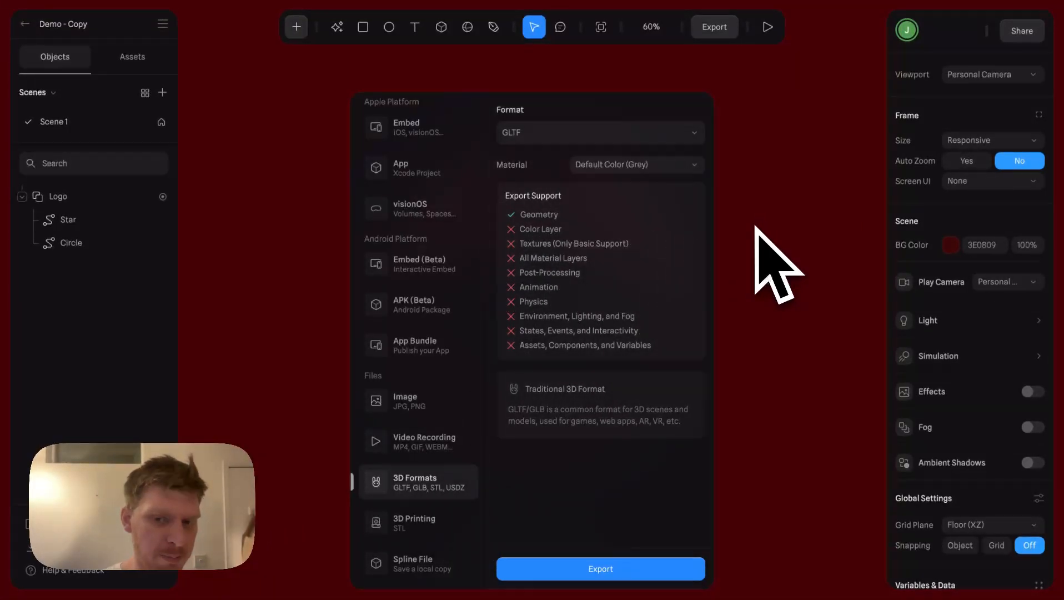